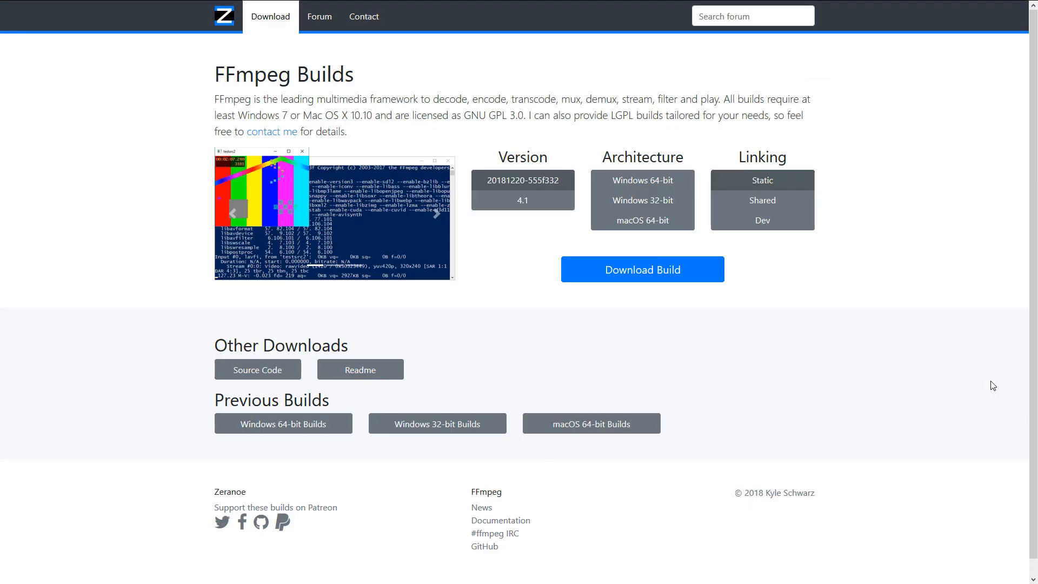
Run pip install bpsproxy, confirming it and tqdm are already installed, then launch bpsproxy.exe.
click(435, 213)
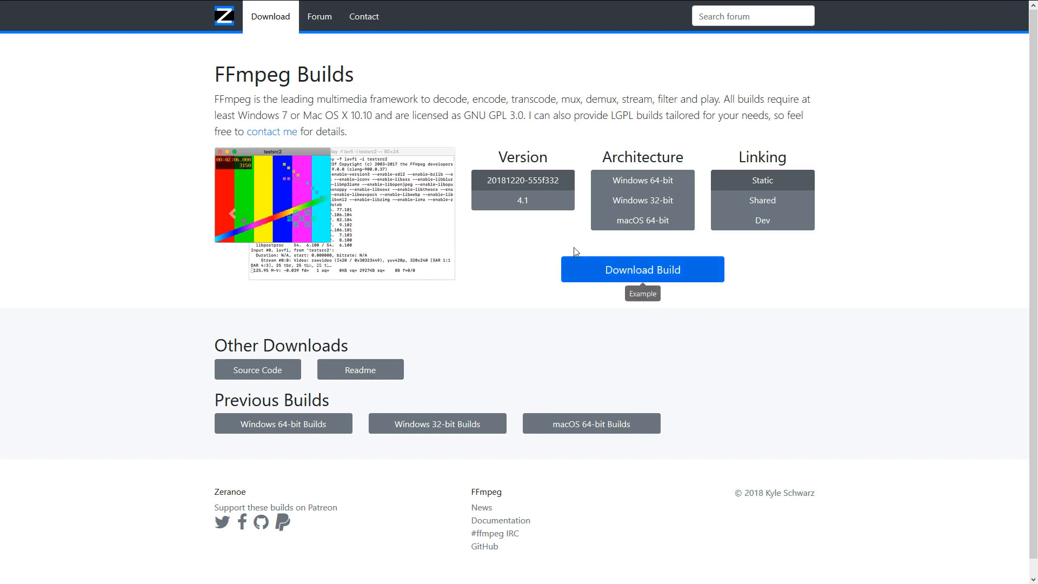
click(641, 220)
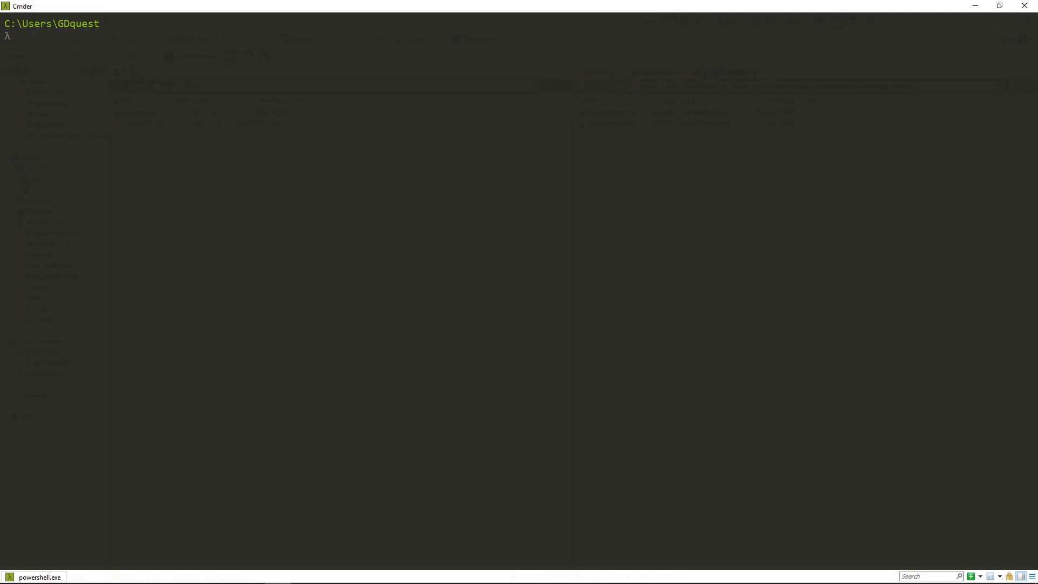
text(pip inst)
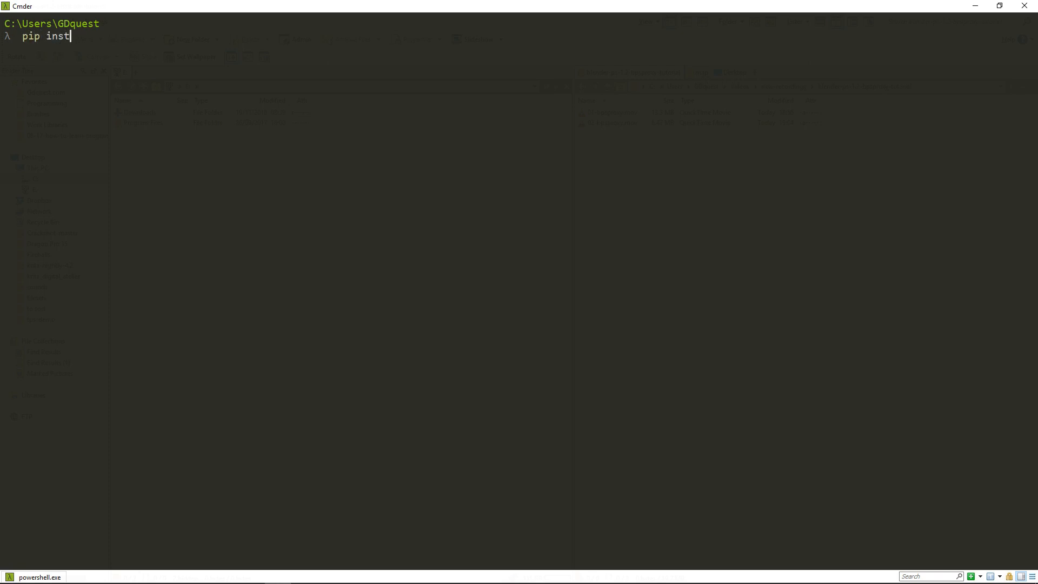
text(all bpspro)
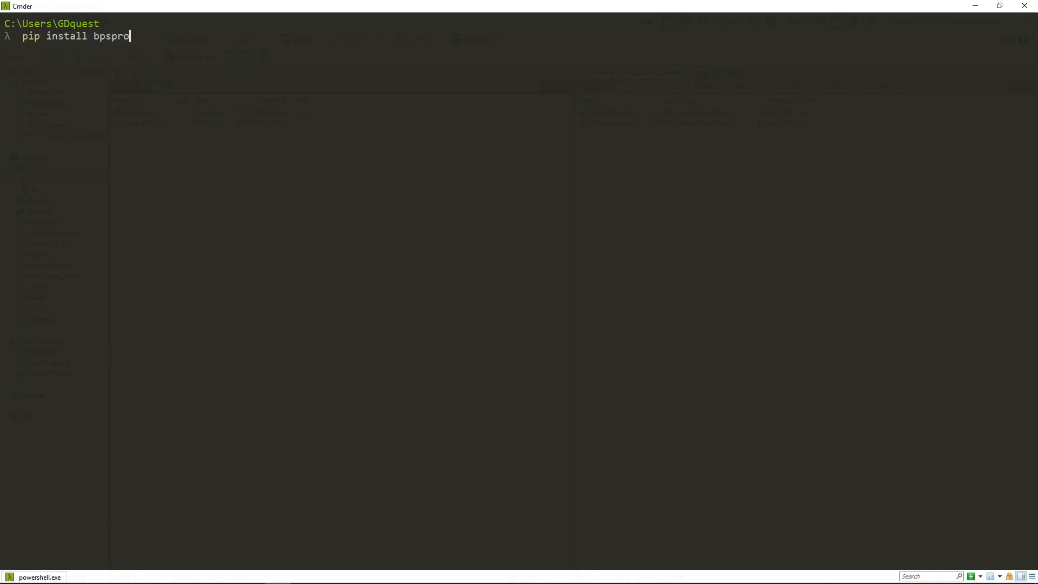
key(Return)
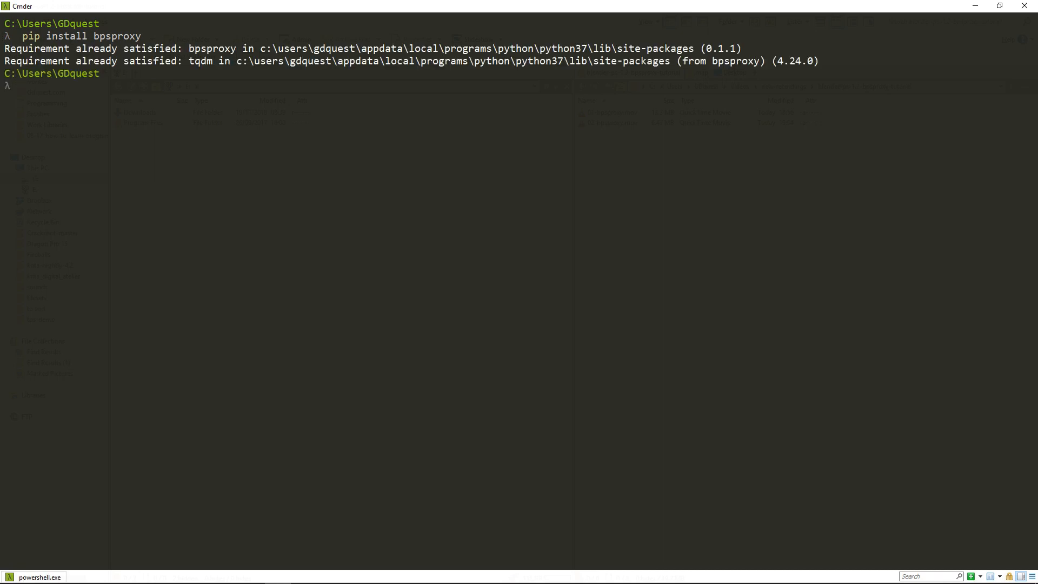
text(bpsproxy.exe)
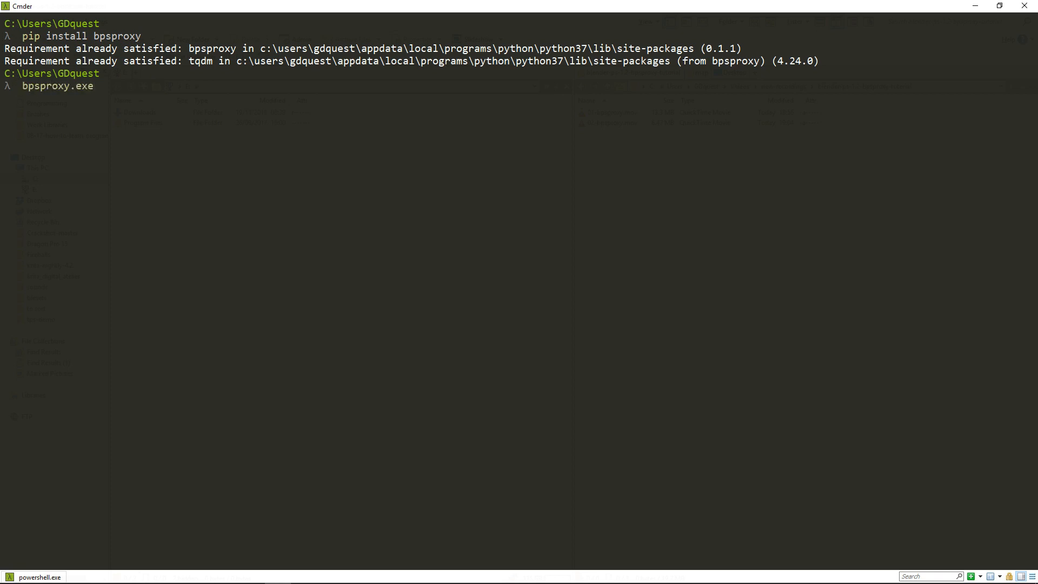
key(Backspace)
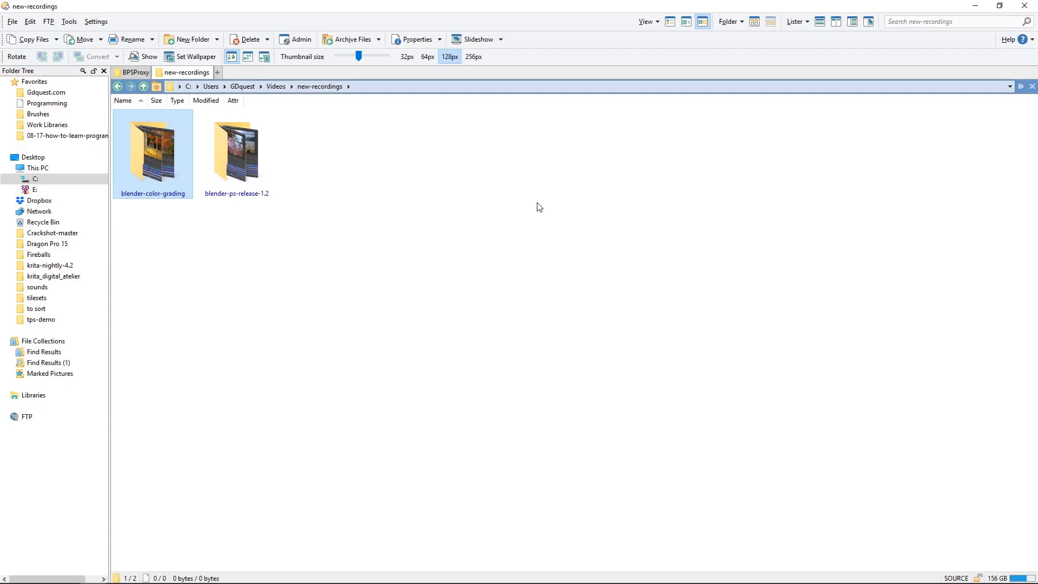
Open a Cmder terminal in the BPSProxy folder with Cmder Here, then return to new-recordings.
click(131, 72)
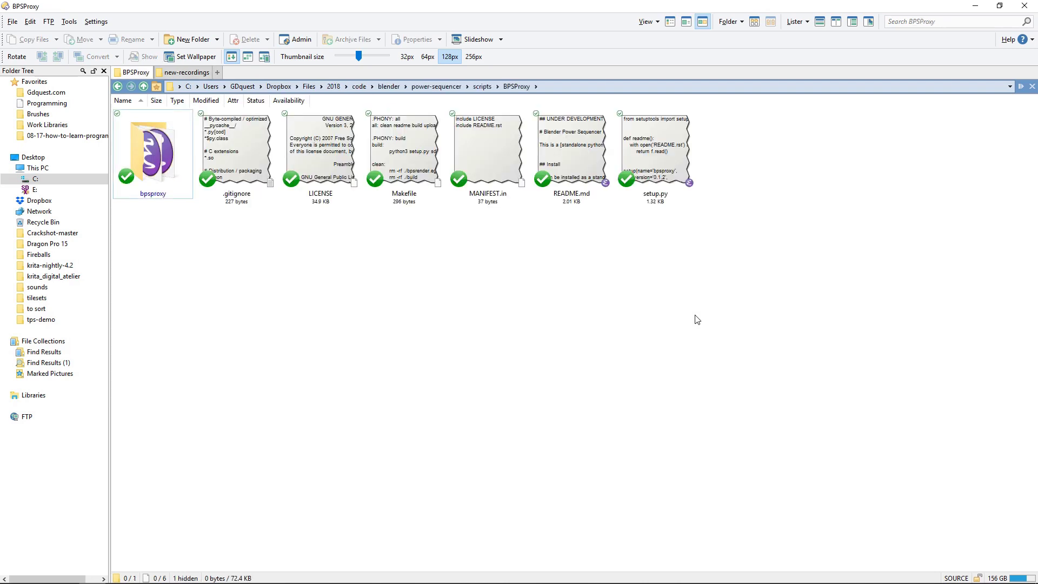
mouse_move(632, 248)
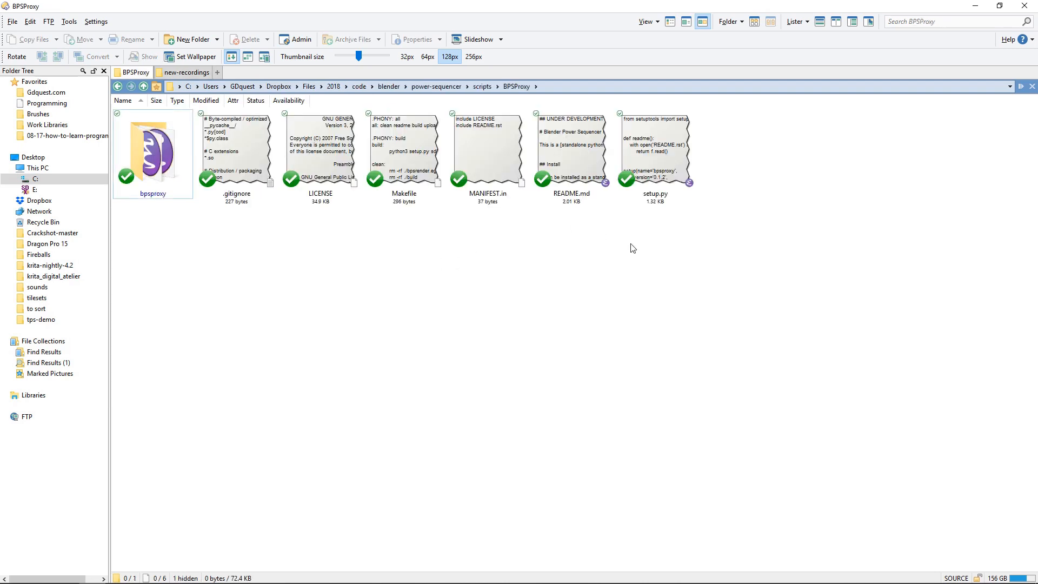
mouse_move(635, 264)
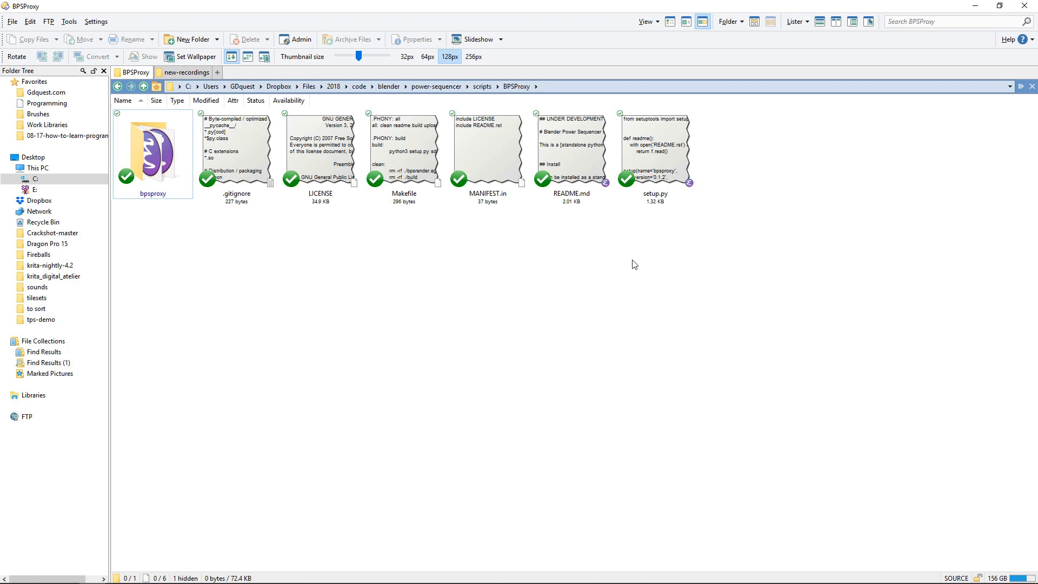
mouse_move(636, 299)
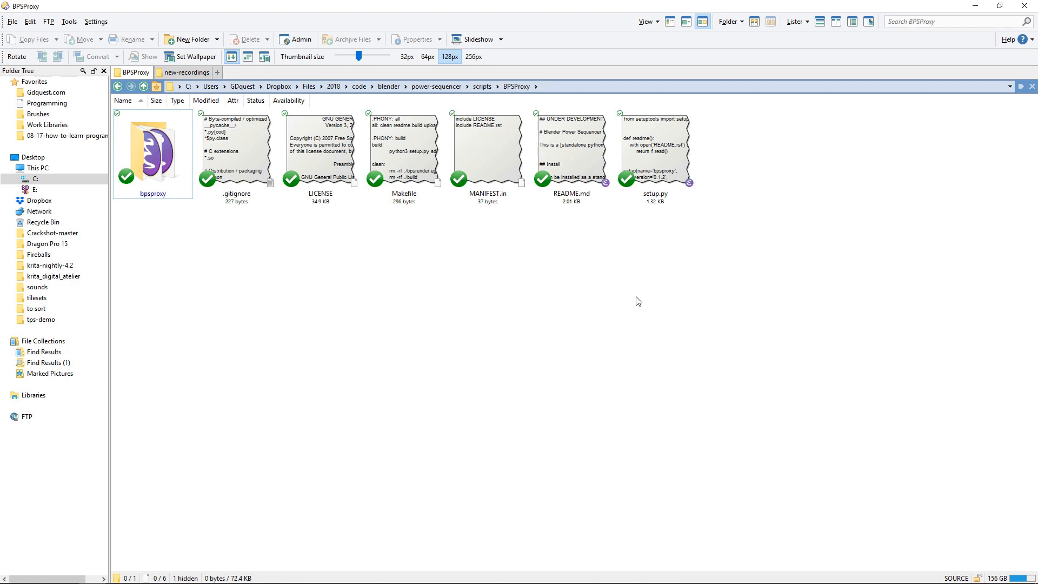
mouse_move(426, 266)
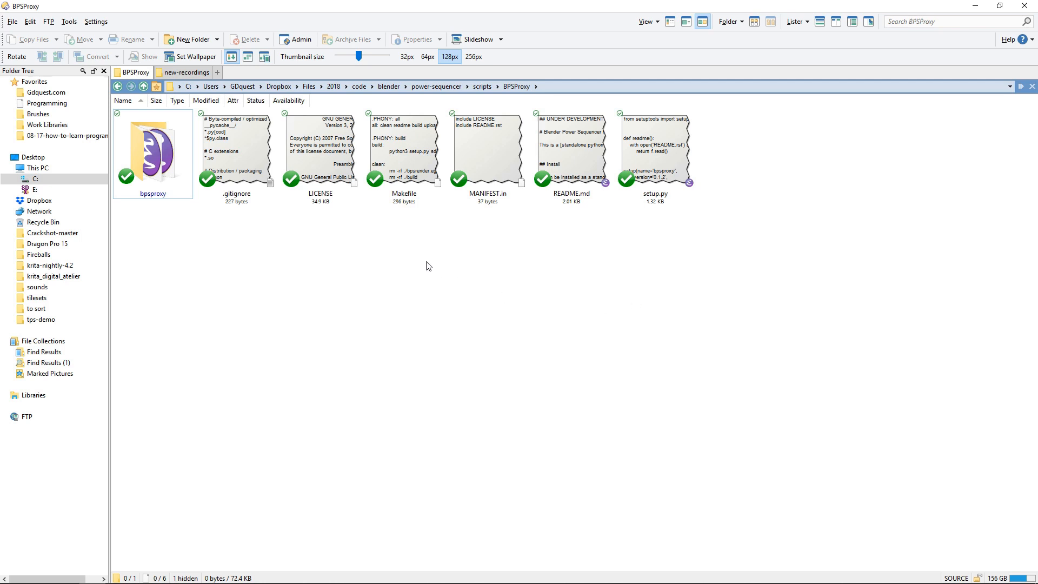
right_click(427, 266)
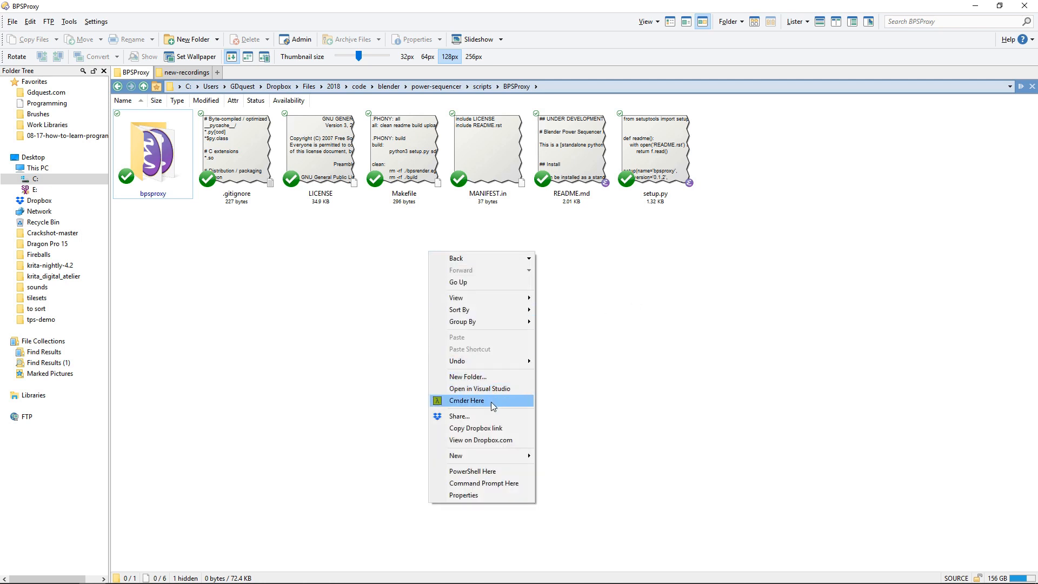
click(466, 401)
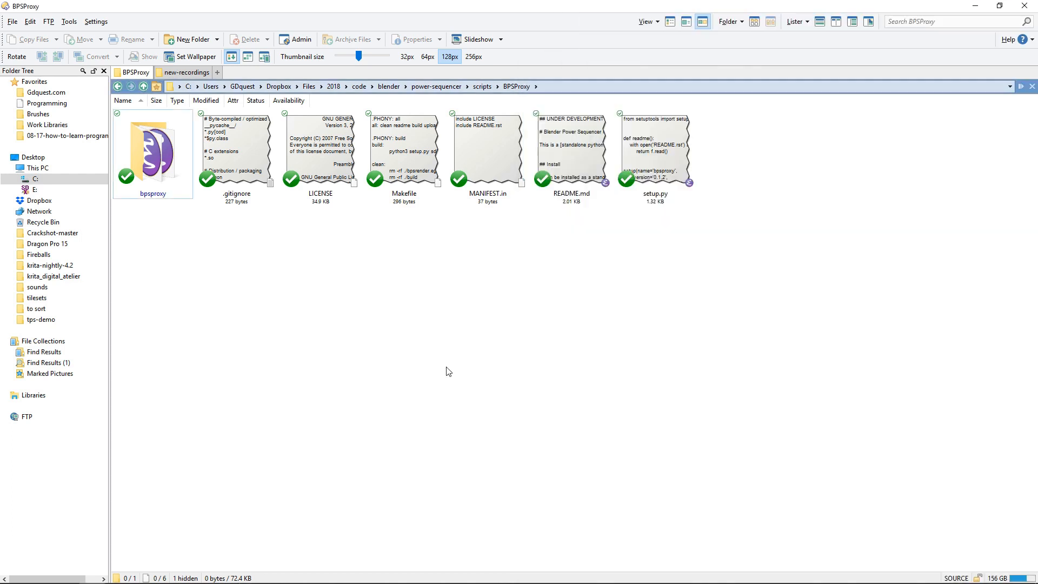
click(186, 72)
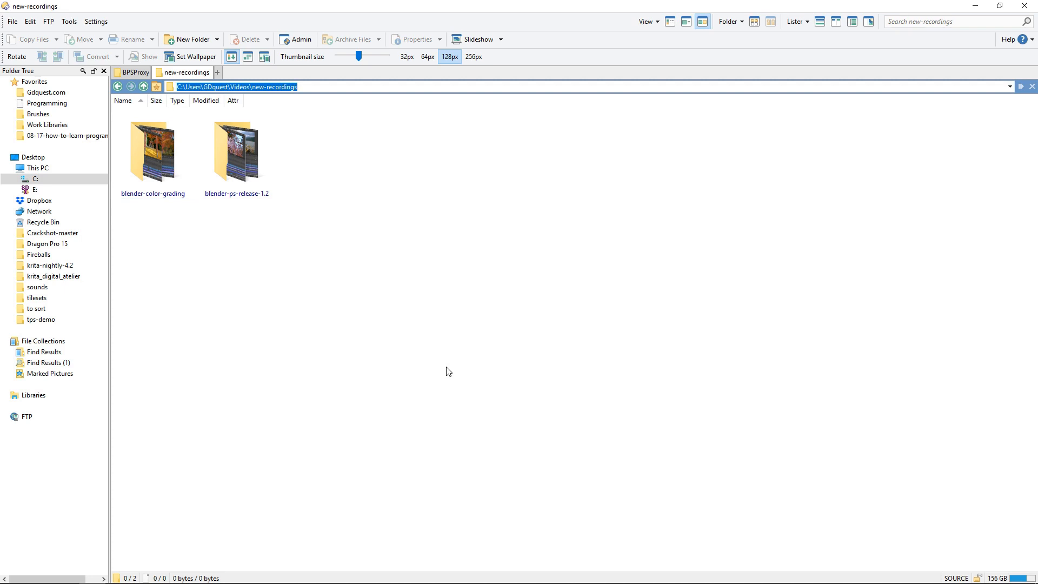
Browse into blender-ps-release-1.2 to see its BL_proxy folder and .mov clips, then go back.
click(153, 152)
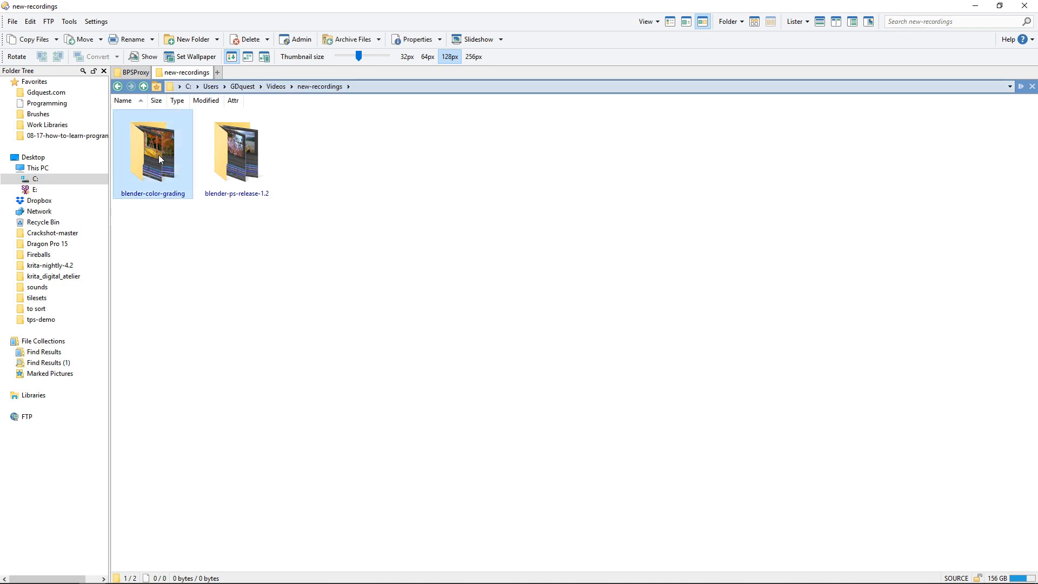
double_click(153, 151)
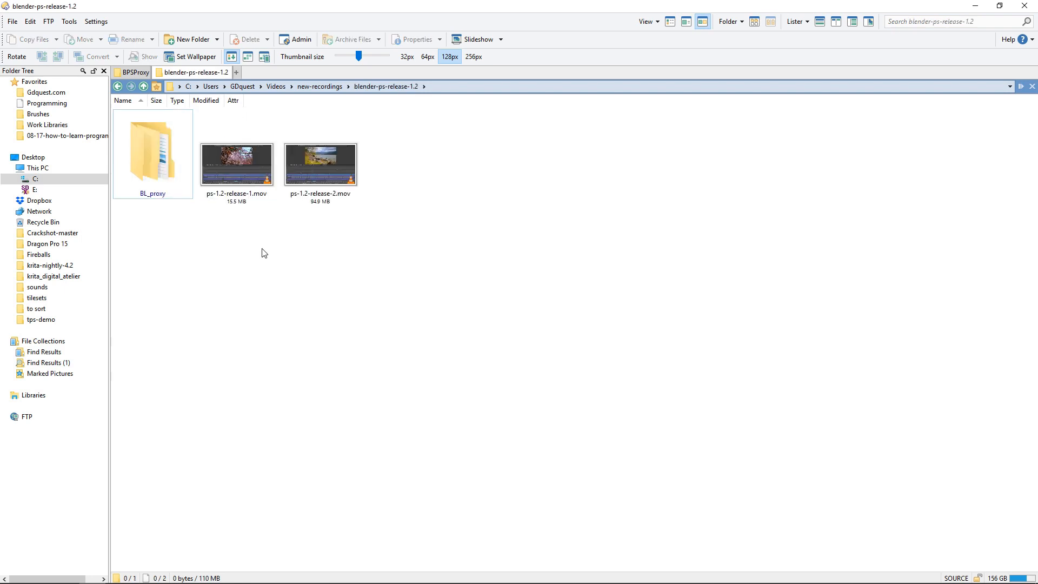
click(143, 86)
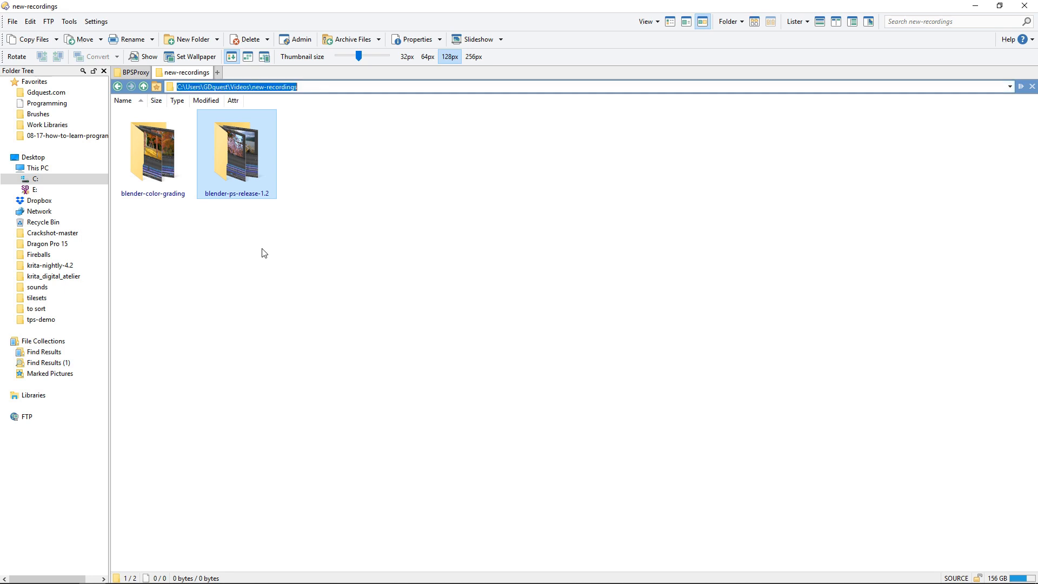
mouse_move(313, 110)
text(py)
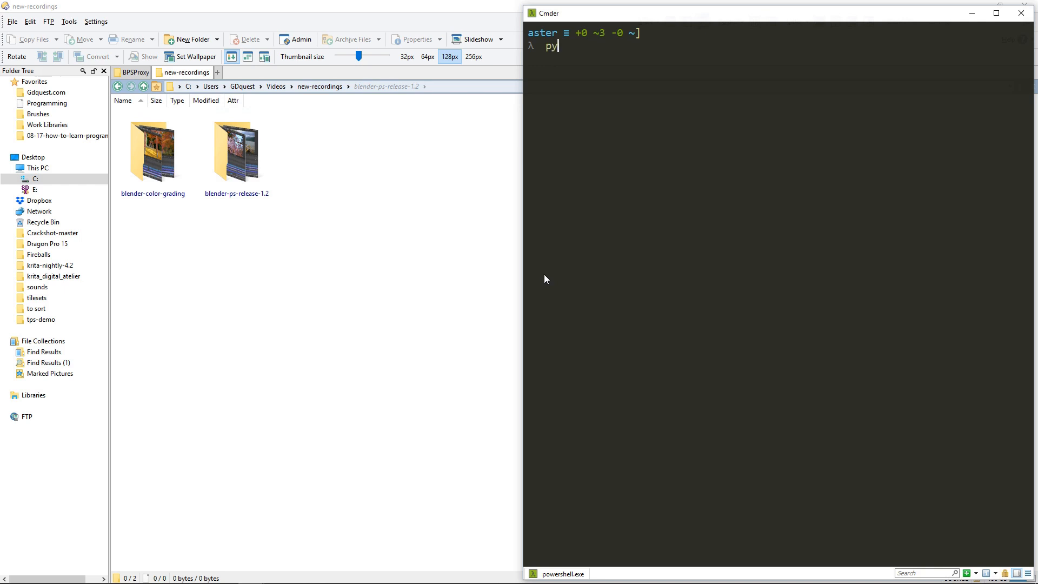
Enter python -m bpsproxy C:\Users\GDquest\Videos\new-recordings at the prompt without running it.
text(thon -m)
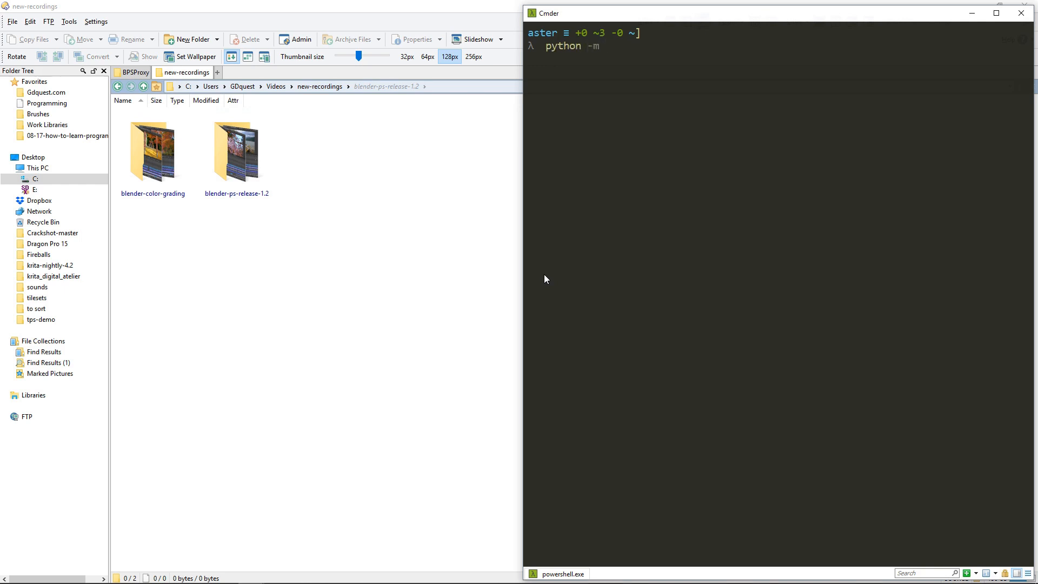
text(bpsproxy)
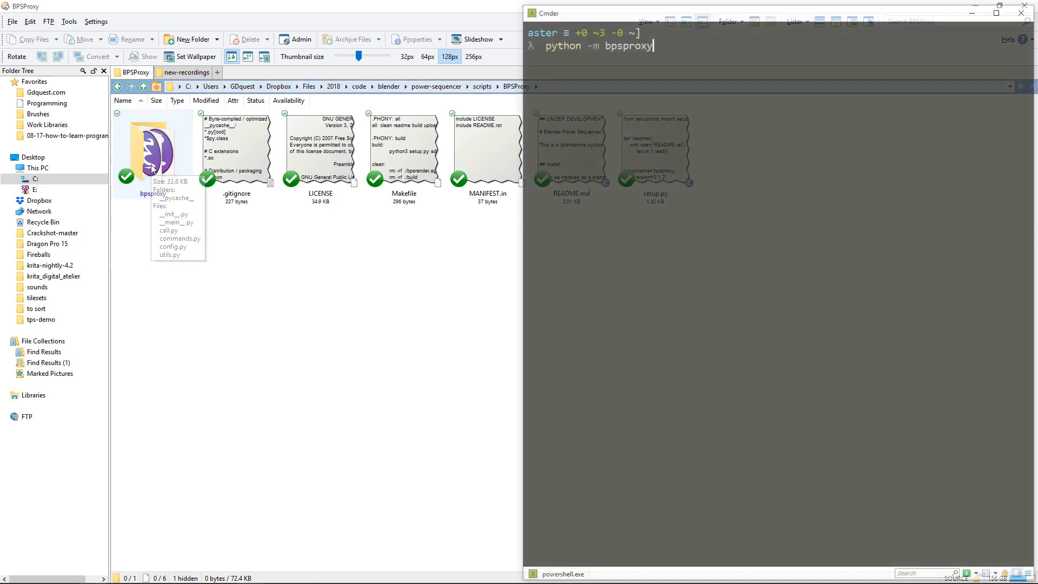
text(C:\Users\GDquest\Videos\new-recordings)
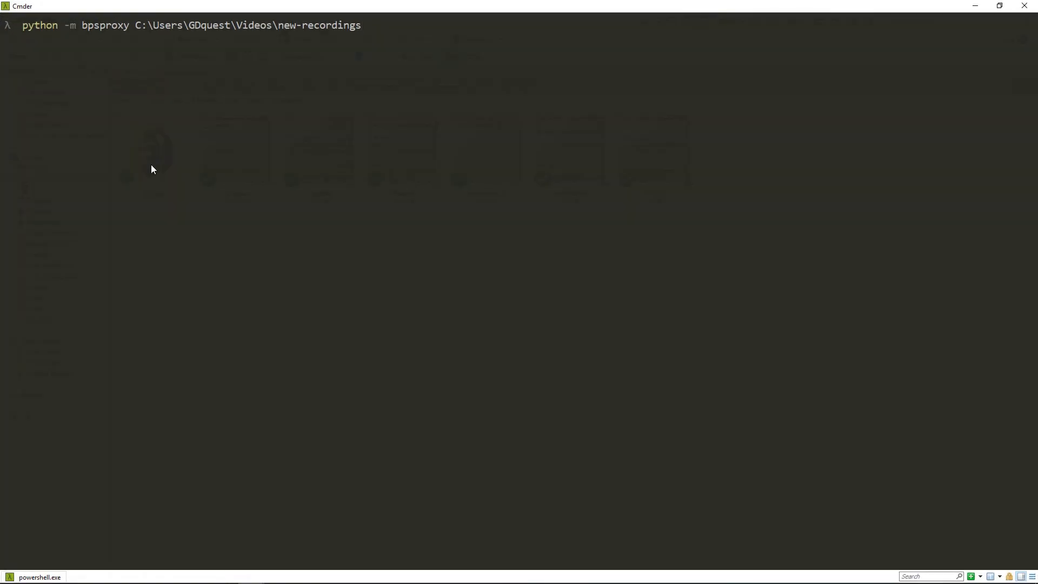
Add a trial -s 25 50 100 size option, erase it, and append -p instead.
text(-s)
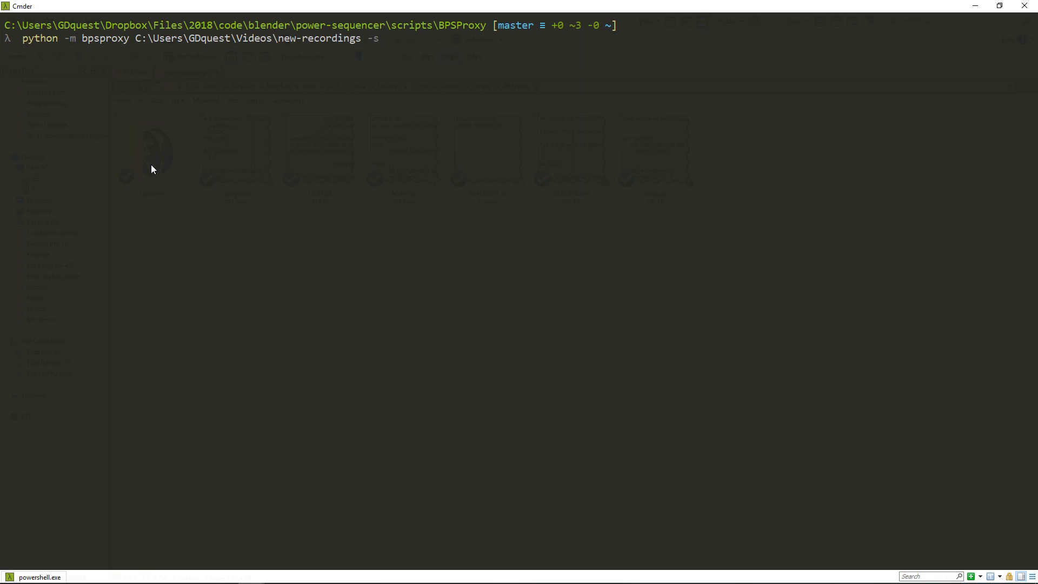
text(25)
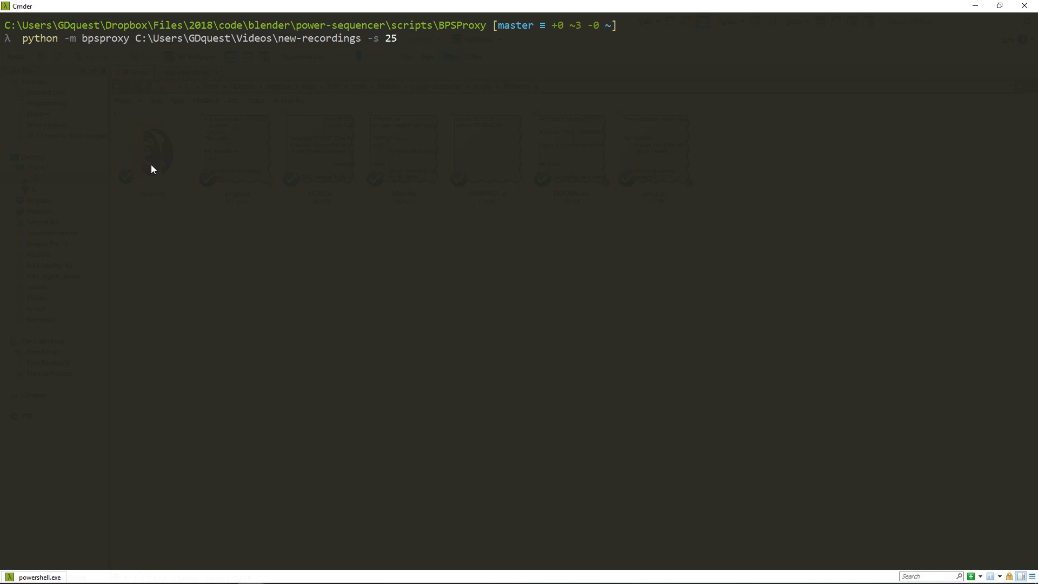
text(50 10)
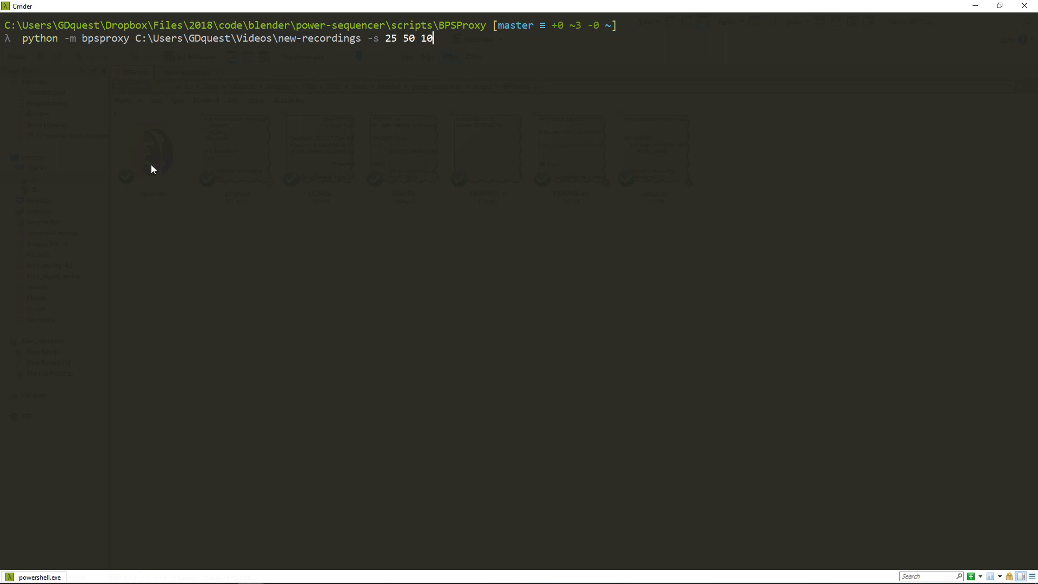
text(0)
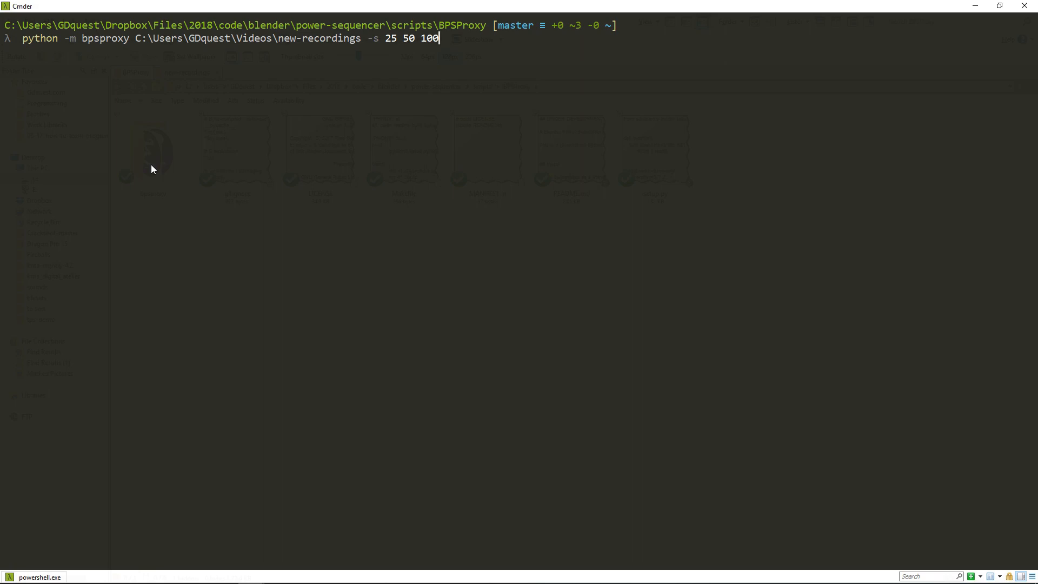
key(Backspace)
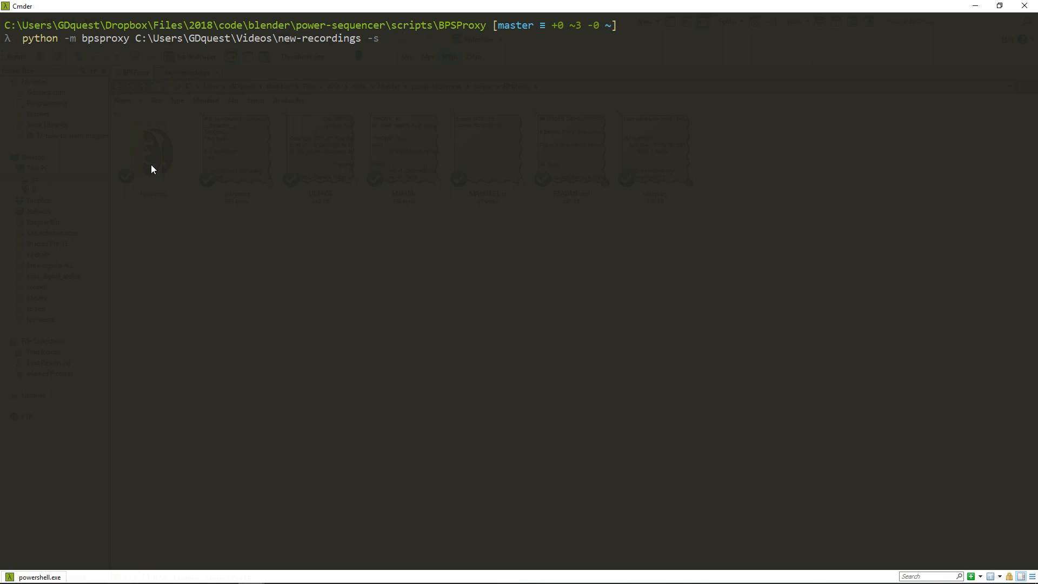
key(BackSpace)
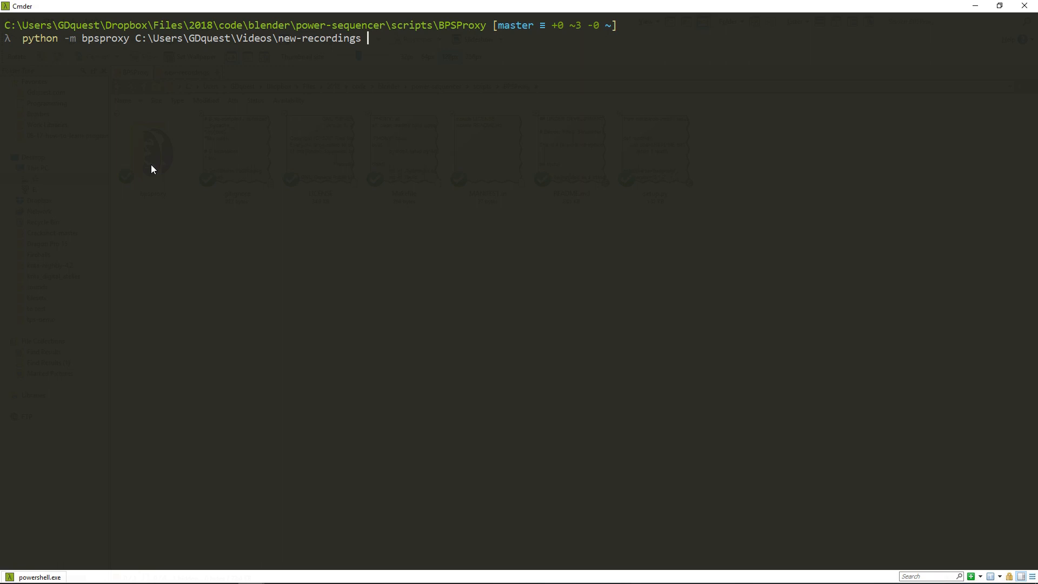
text(-p)
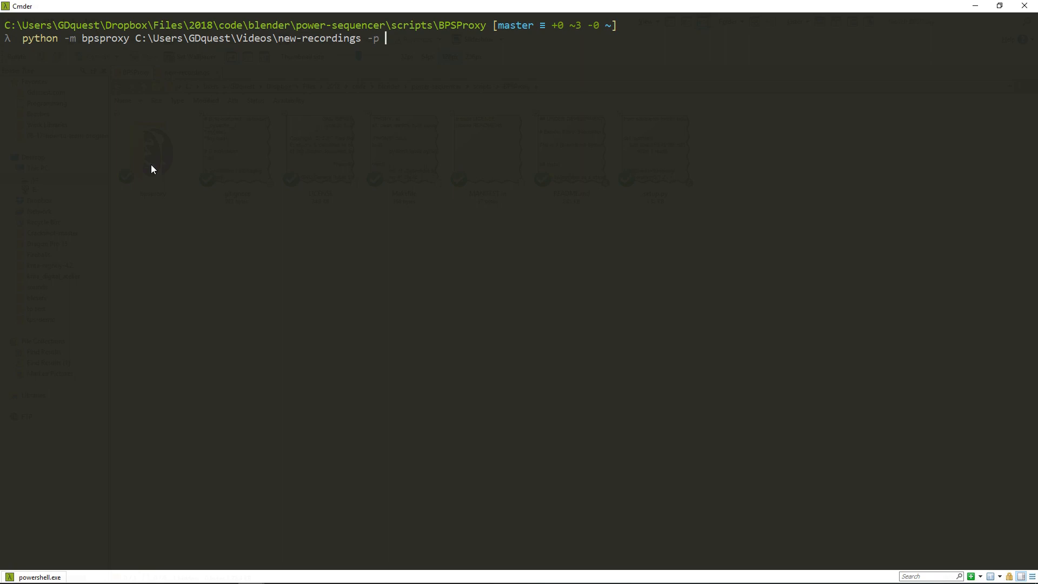
text(libx264)
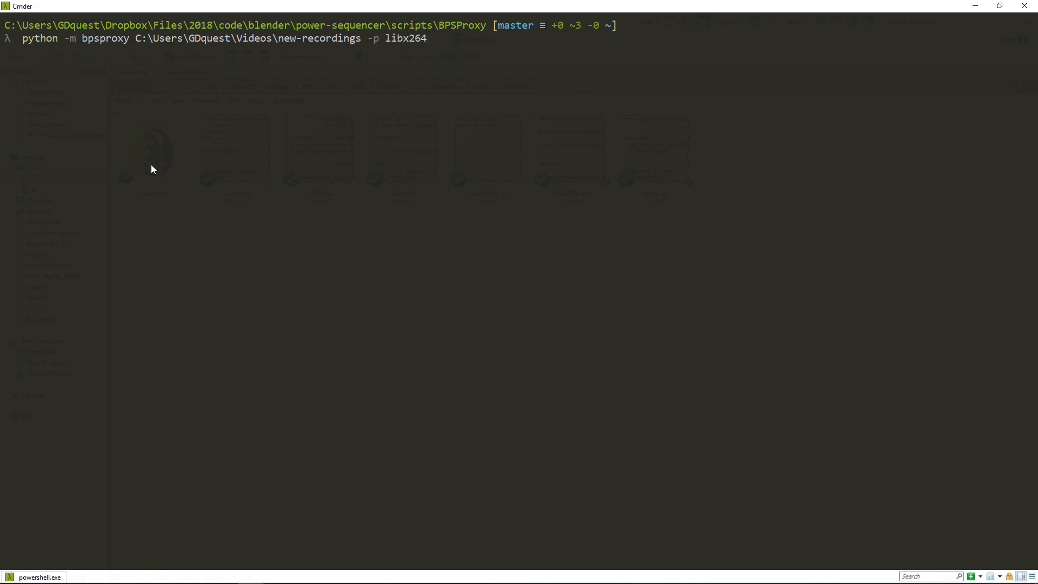
click(427, 38)
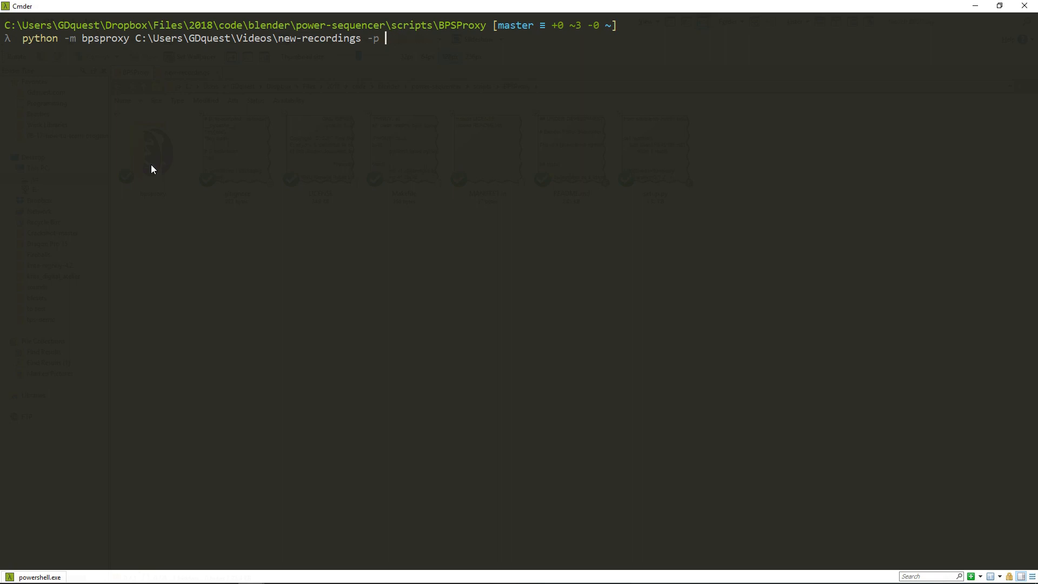
text(nvenc)
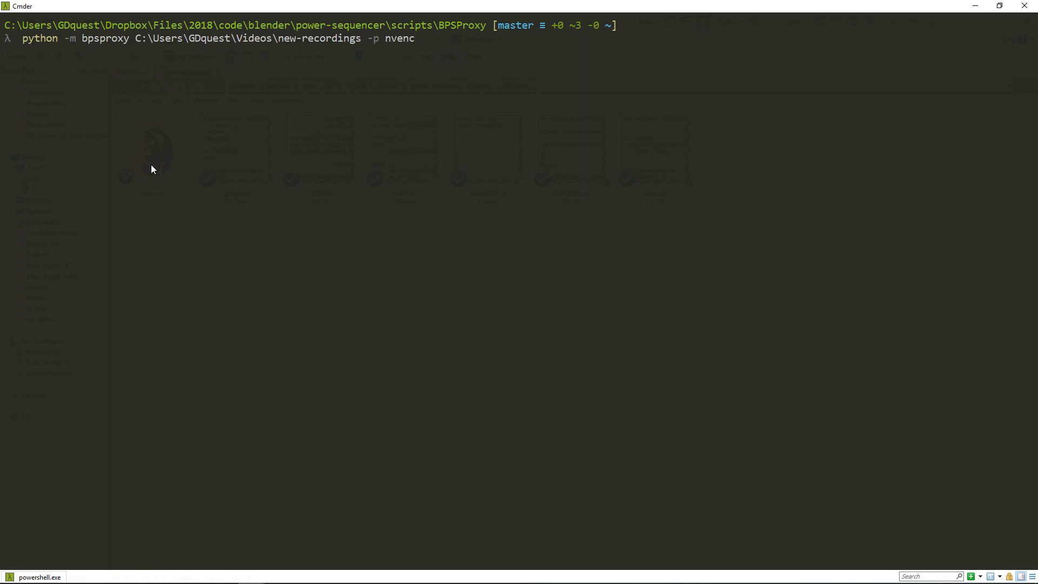
click(416, 38)
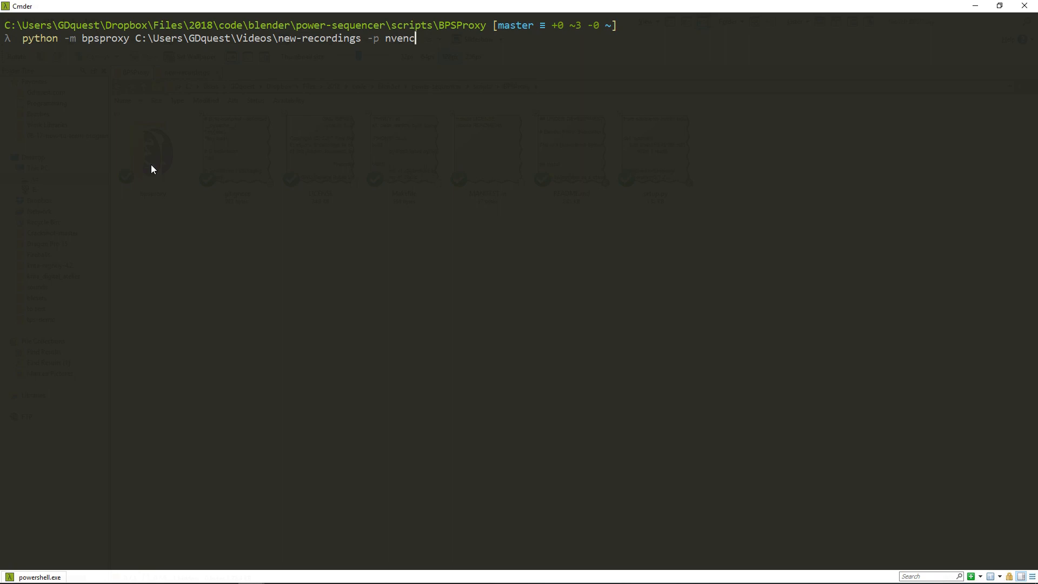
text(-s)
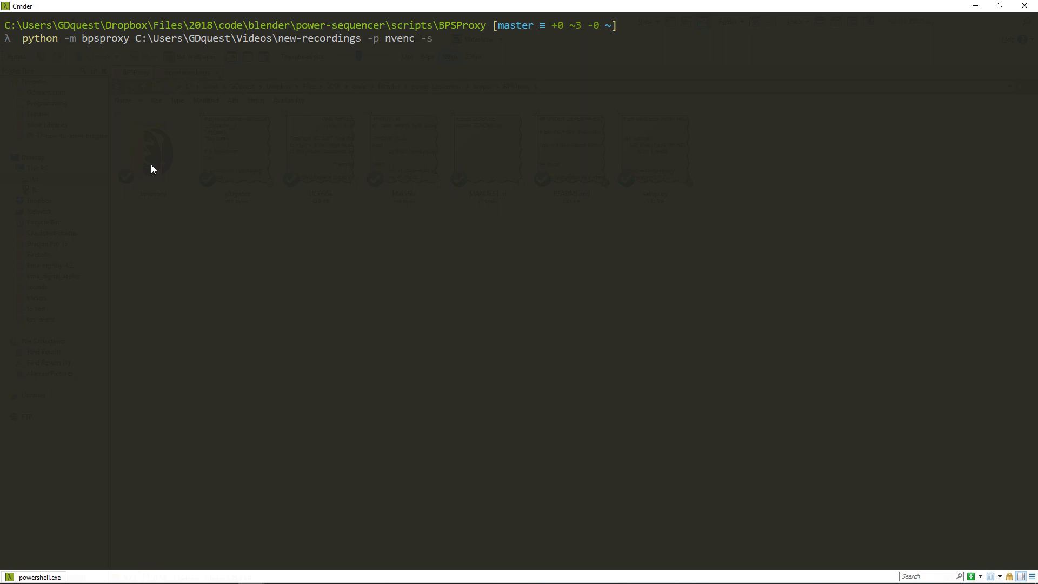
text(25 50)
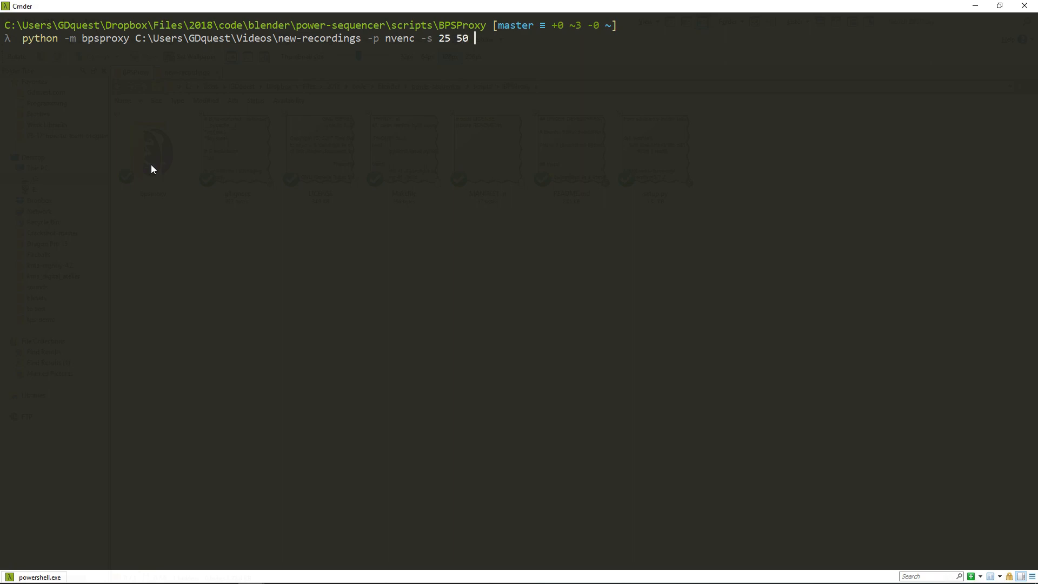
text(100)
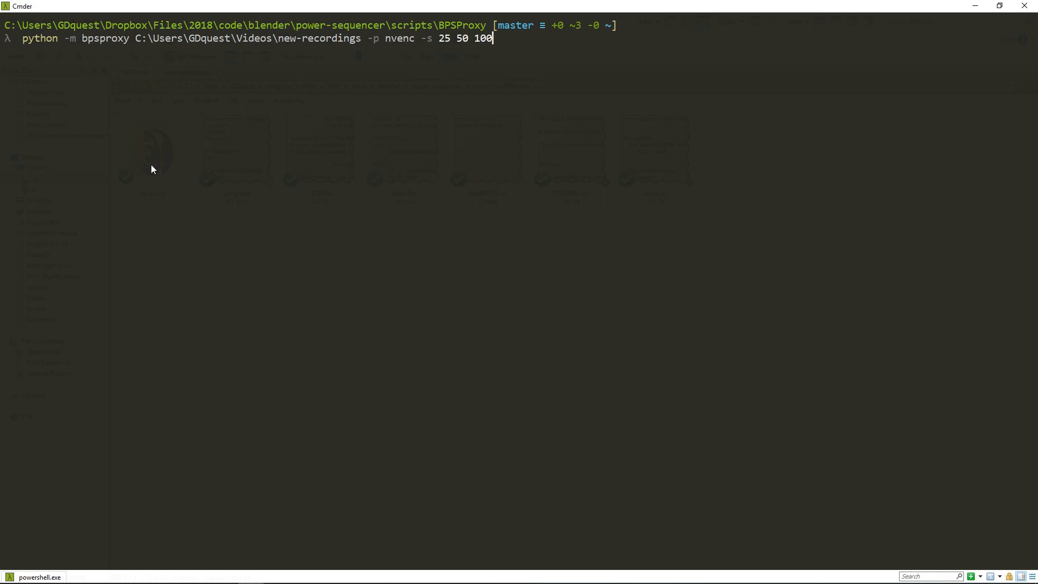
key(BackSpace)
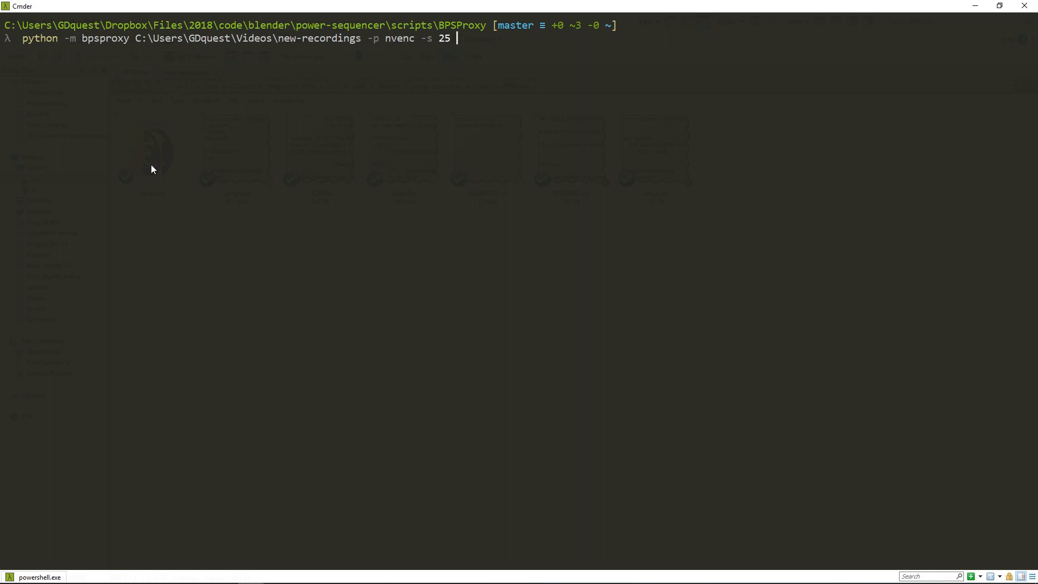
text(webm)
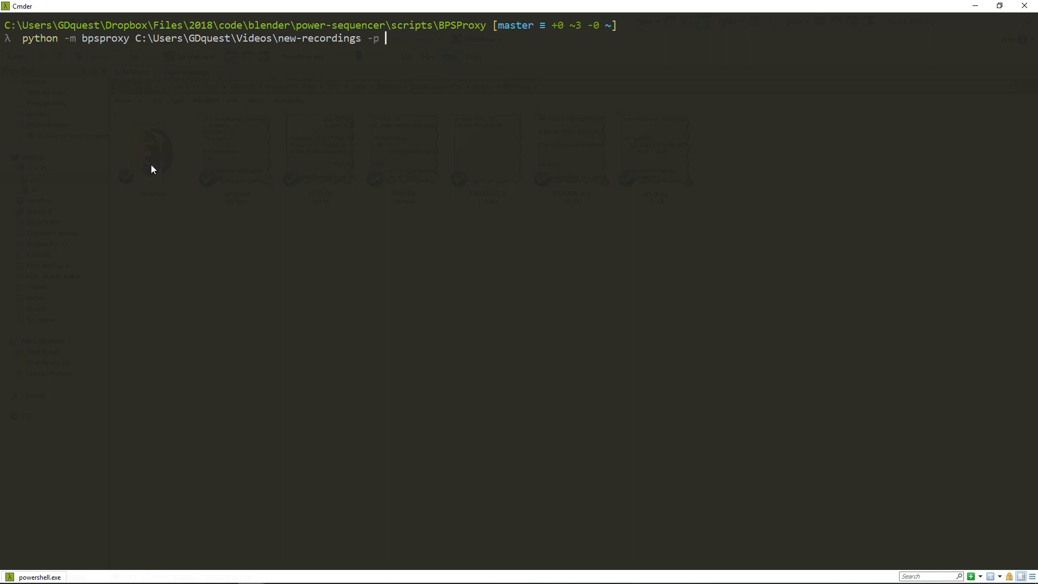
key(Backspace)
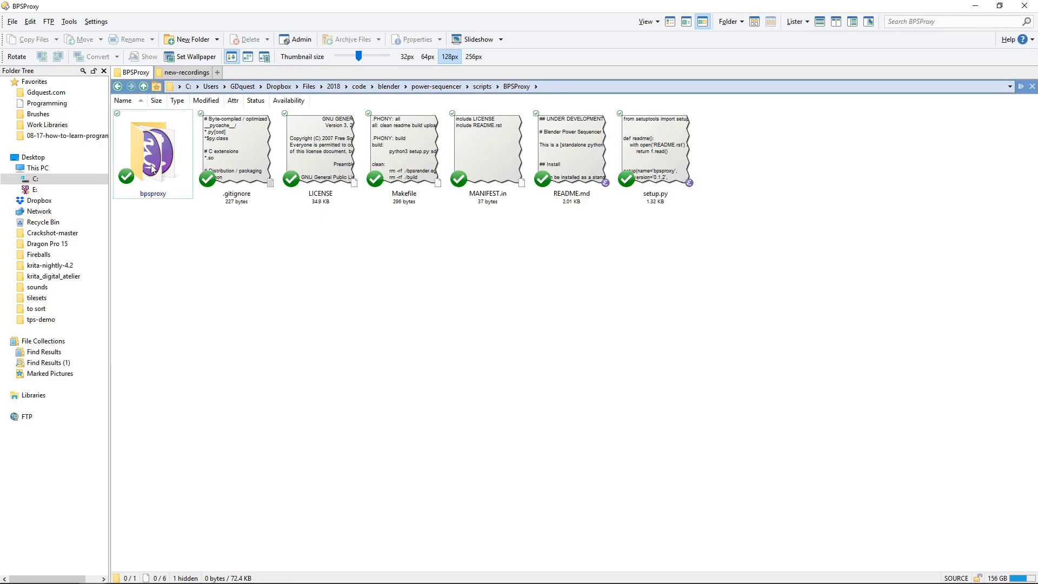
Look at the BPSProxy source folder in Directory Opus before returning to the command.
click(184, 72)
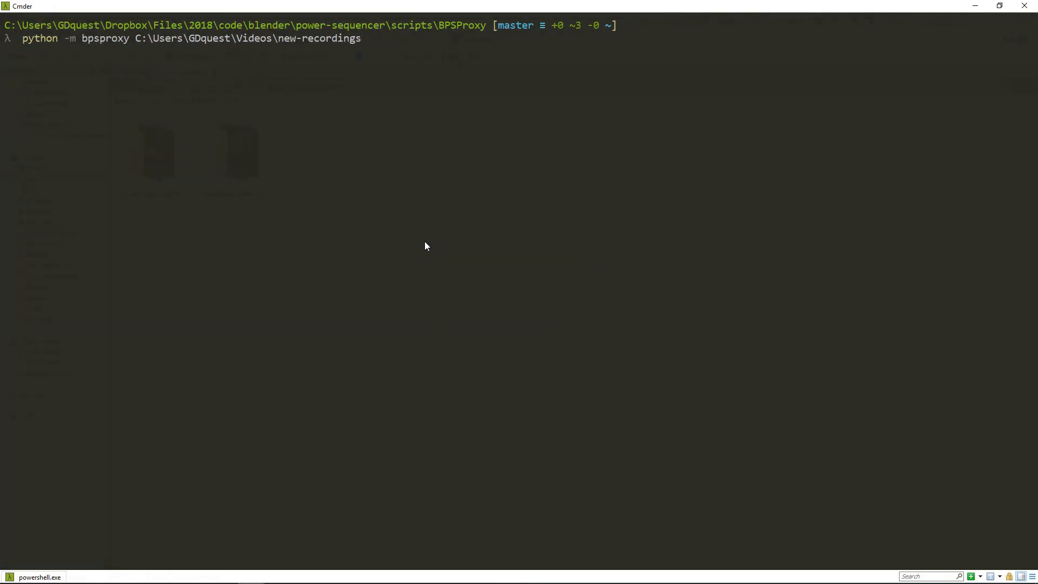
Run python -m bpsproxy on new-recordings and watch it check six files.
key(Return)
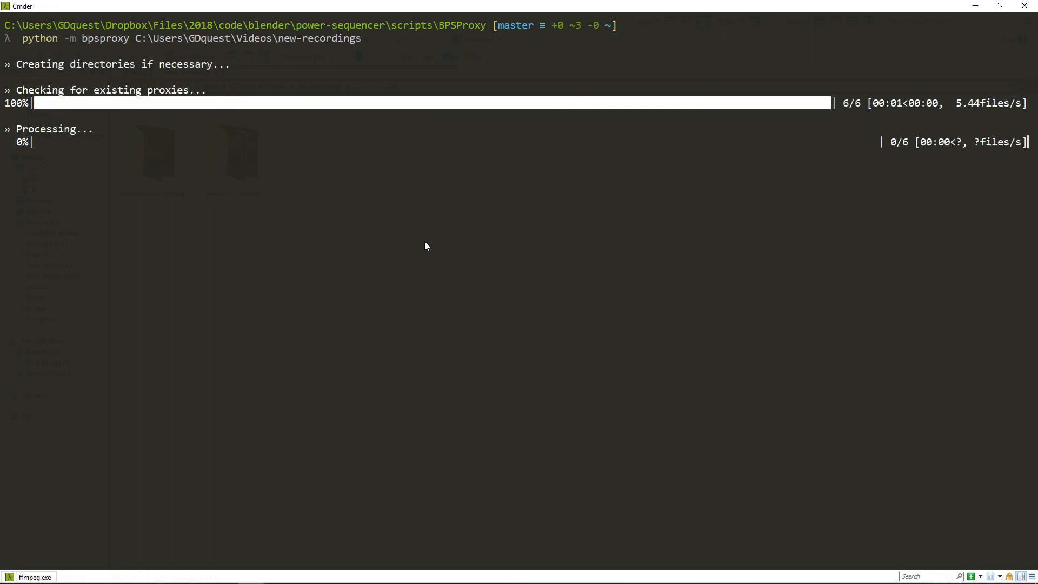
mouse_move(623, 94)
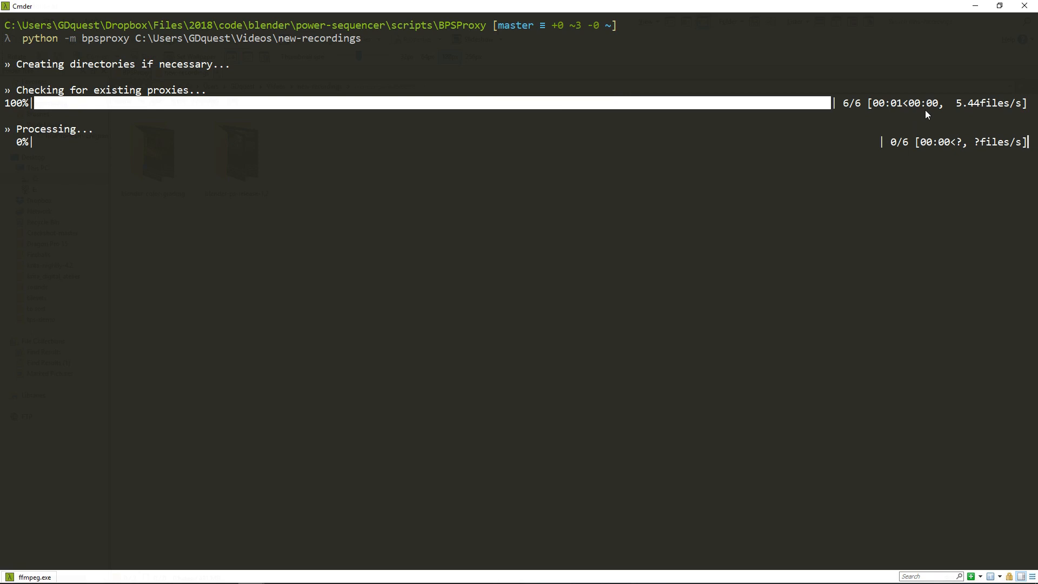
mouse_move(557, 160)
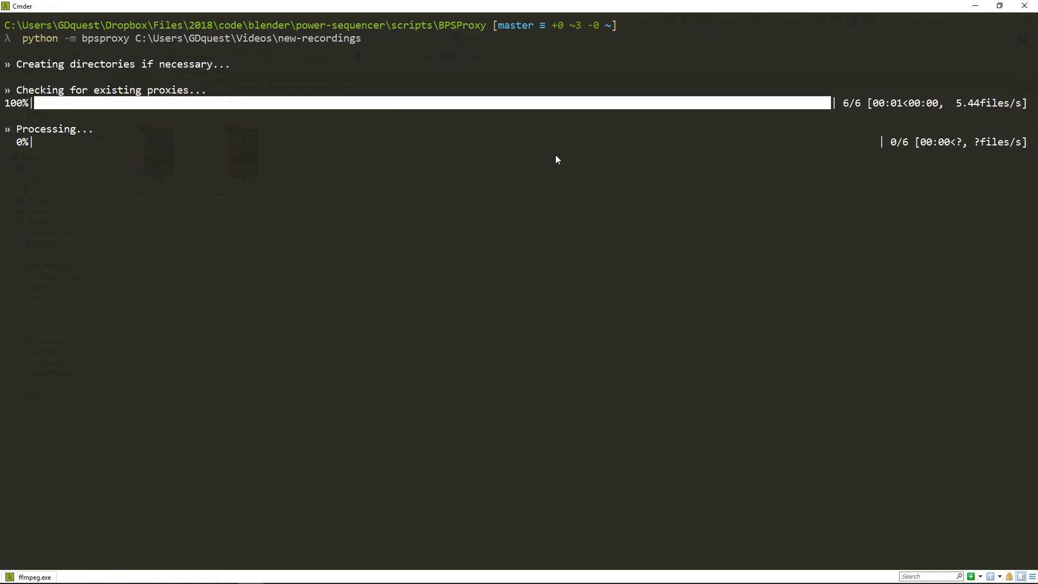
mouse_move(363, 173)
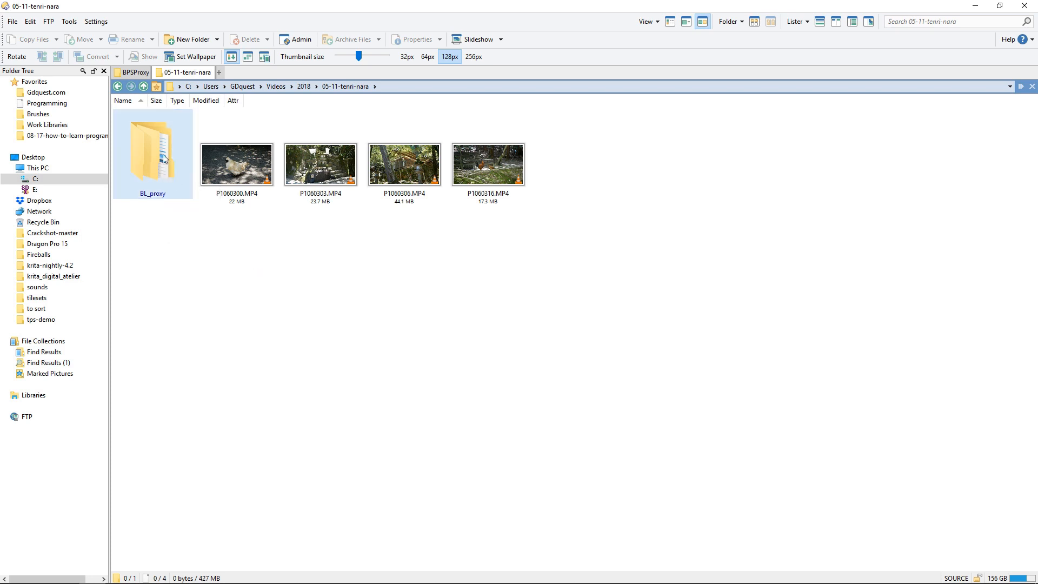
Open 05-11-tenri-nara's BL_proxy folder and look inside the first clip's proxy folder.
double_click(153, 153)
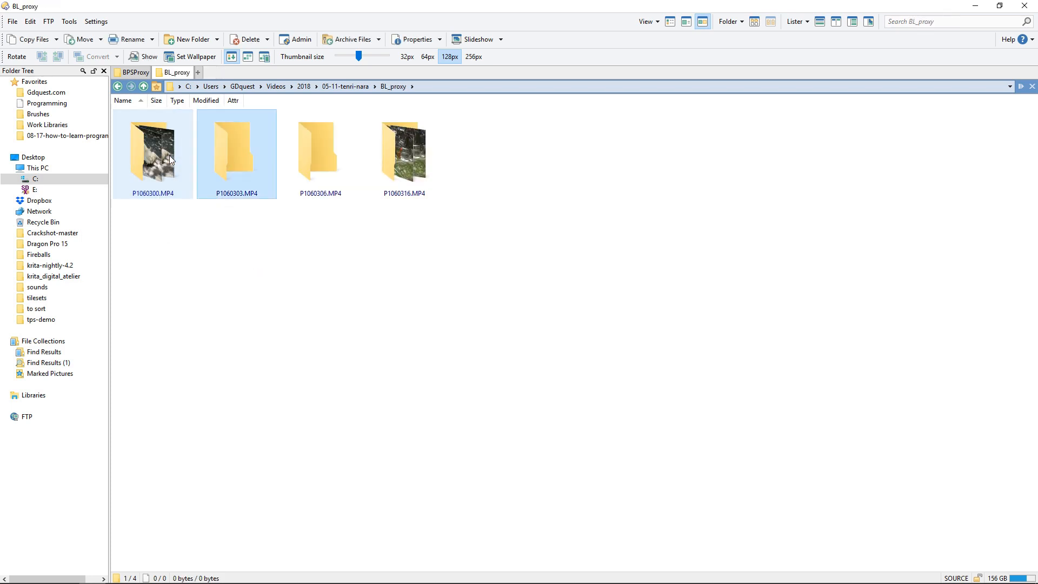
double_click(236, 152)
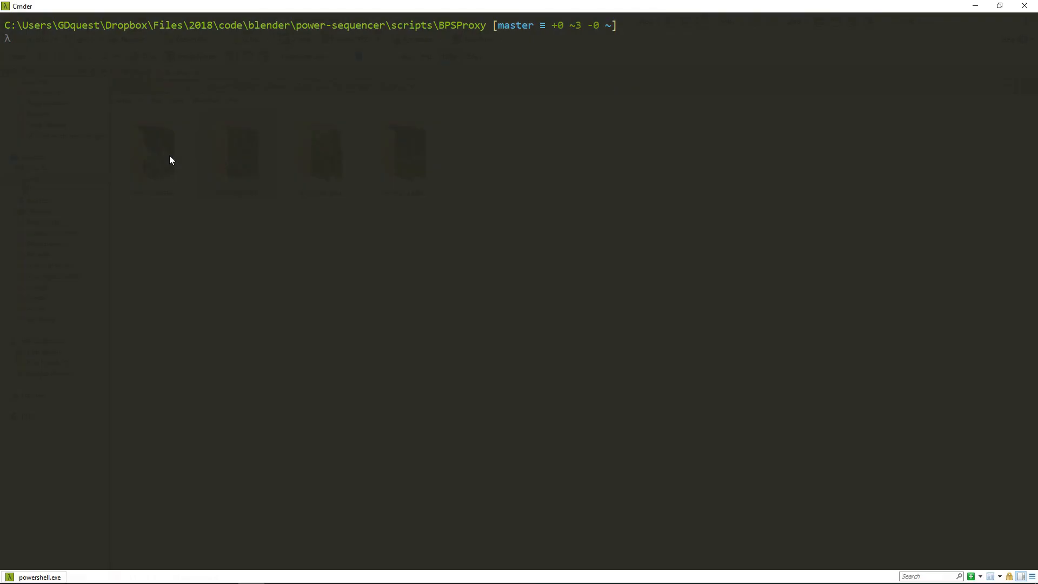
Run bpsproxy on 05-11-tenri-nara with -s 25 50 -p nvenc; all proxies already exist.
text(python -m bpsproxy C:\)
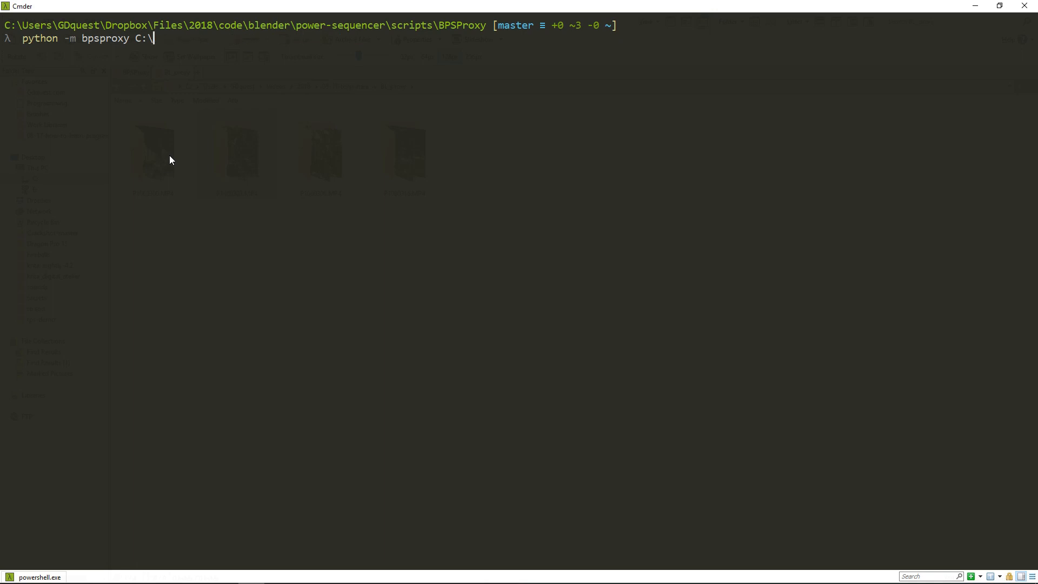
text(Users\GDquest\Videos\2018\05-11-tenri-nara)
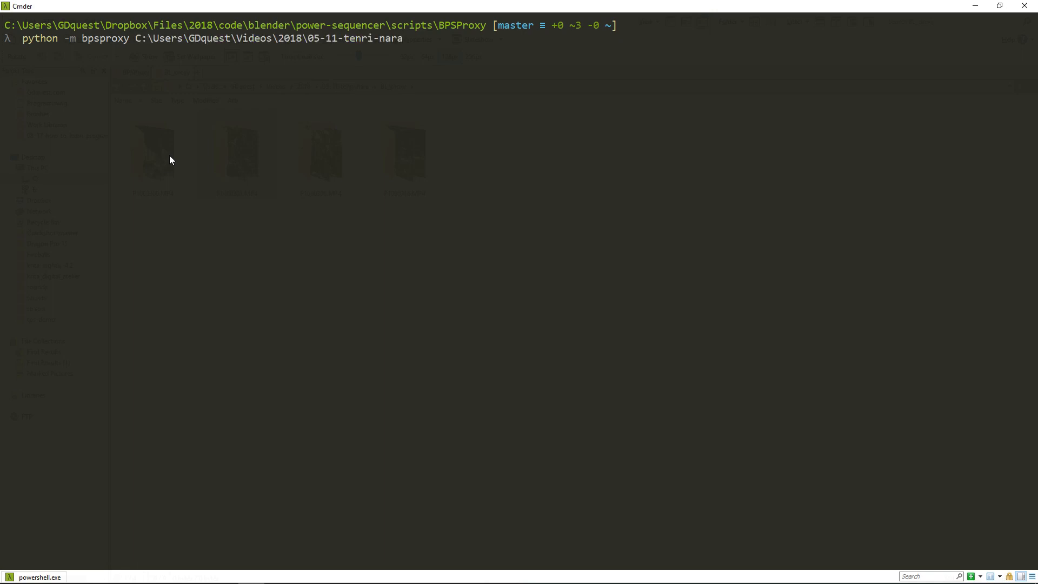
text(-s 2)
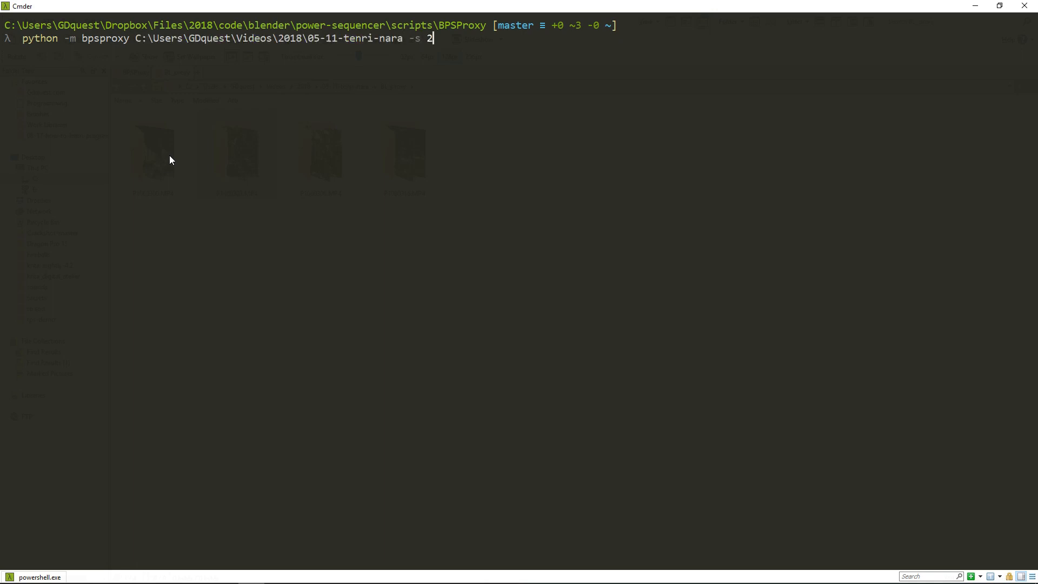
text(5 50 -)
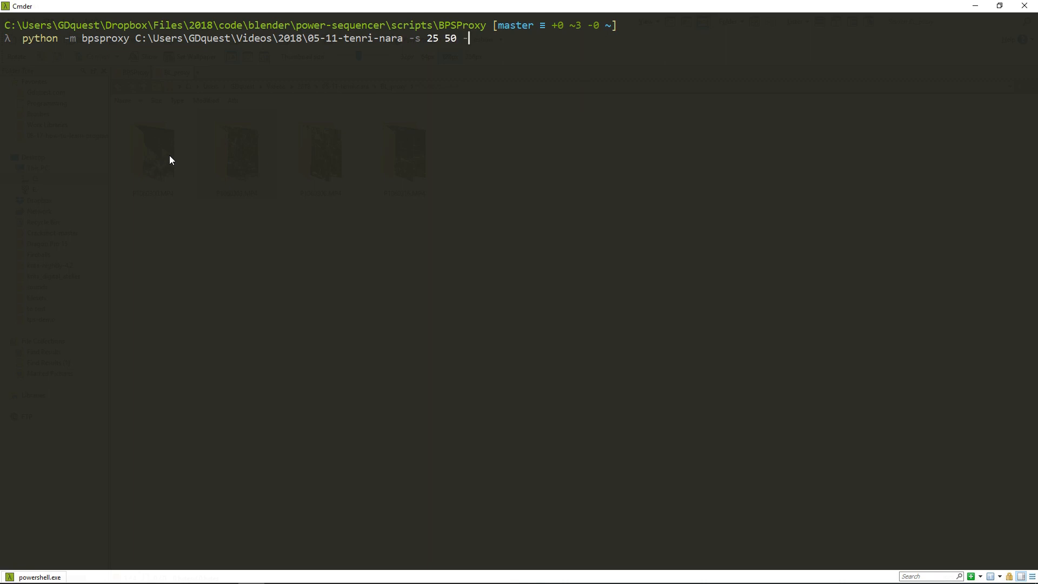
text(p nvenc)
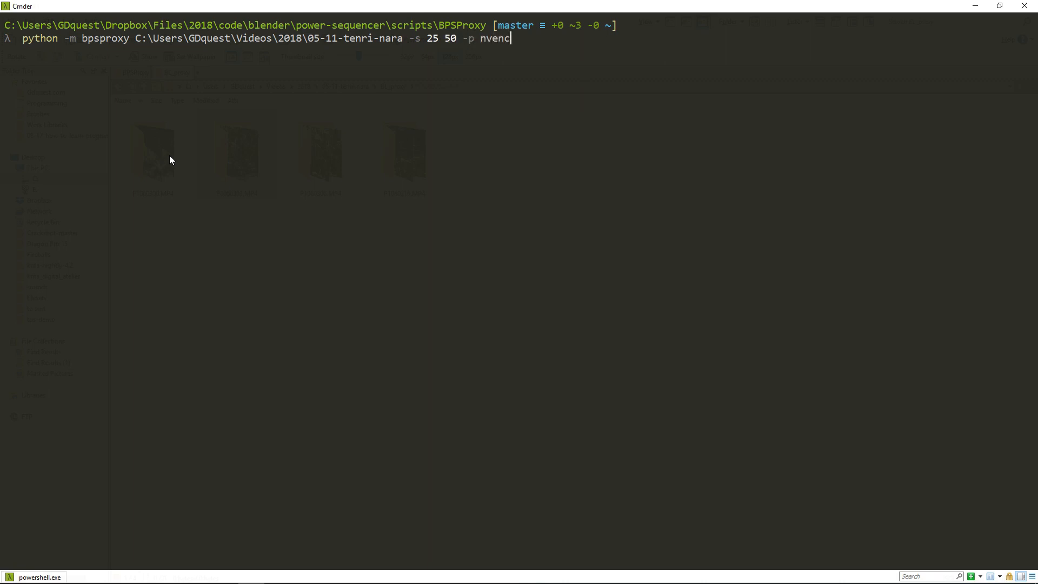
key(Return)
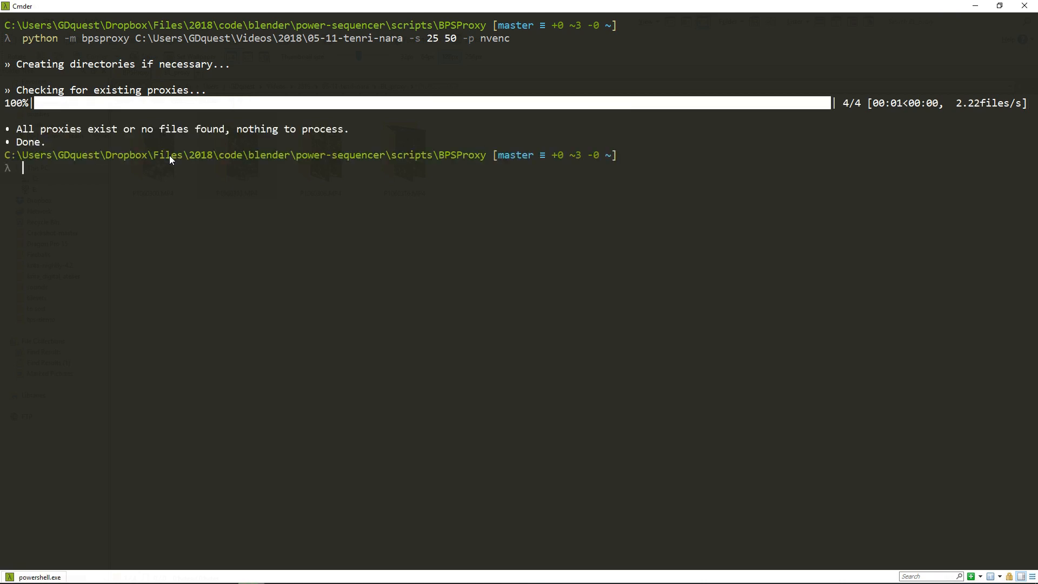
double_click(24, 129)
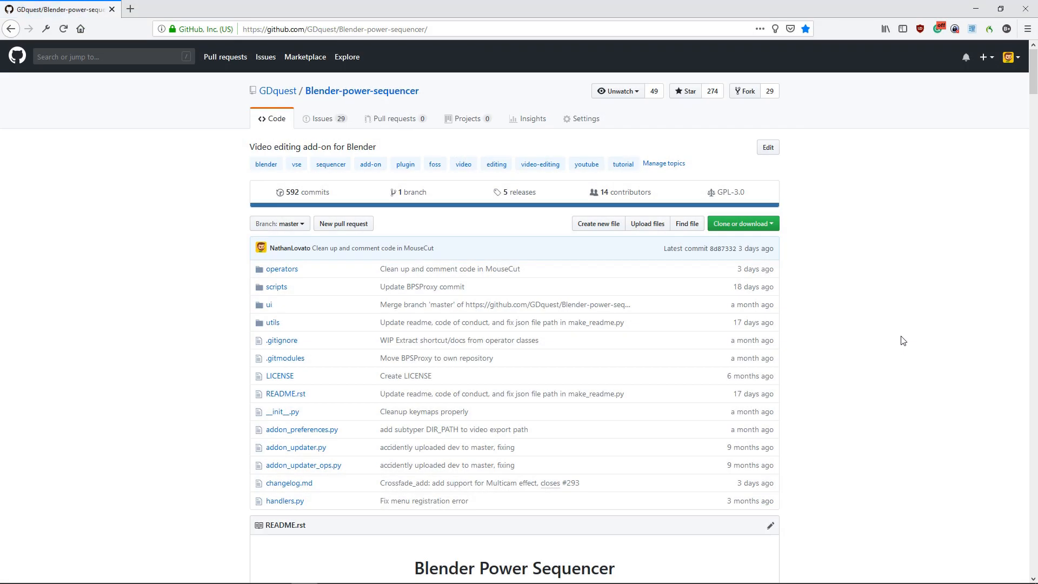
mouse_move(325, 122)
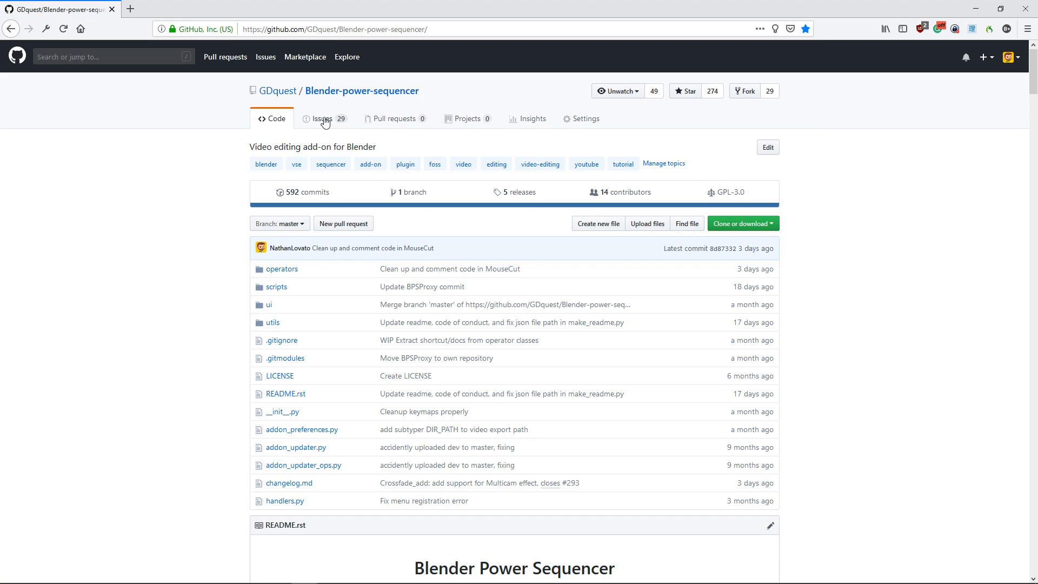
Browse the repository's open issues, then open the BPSProxy GitLab page in a new tab.
click(321, 119)
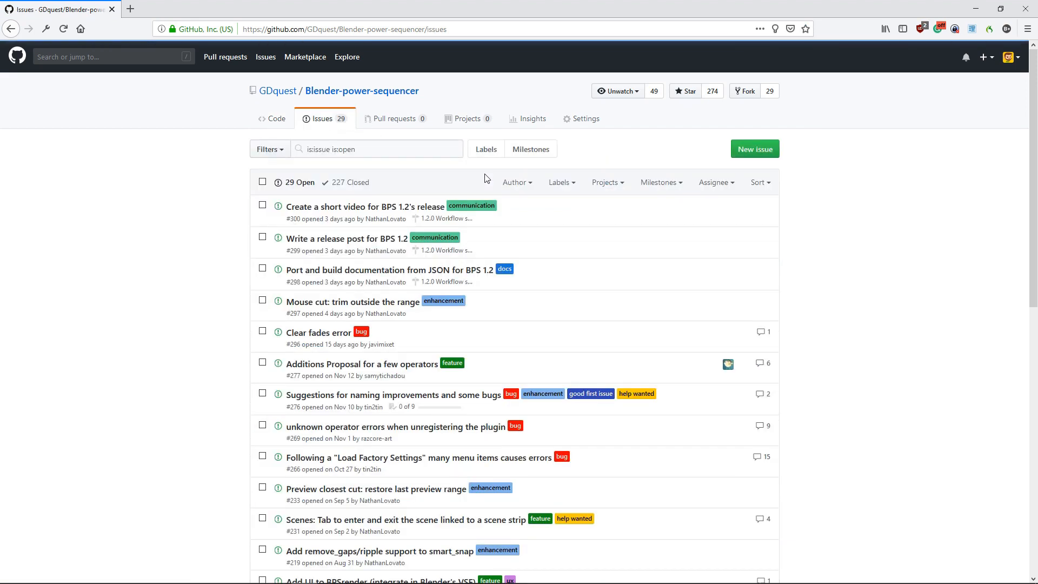
text(bpspro)
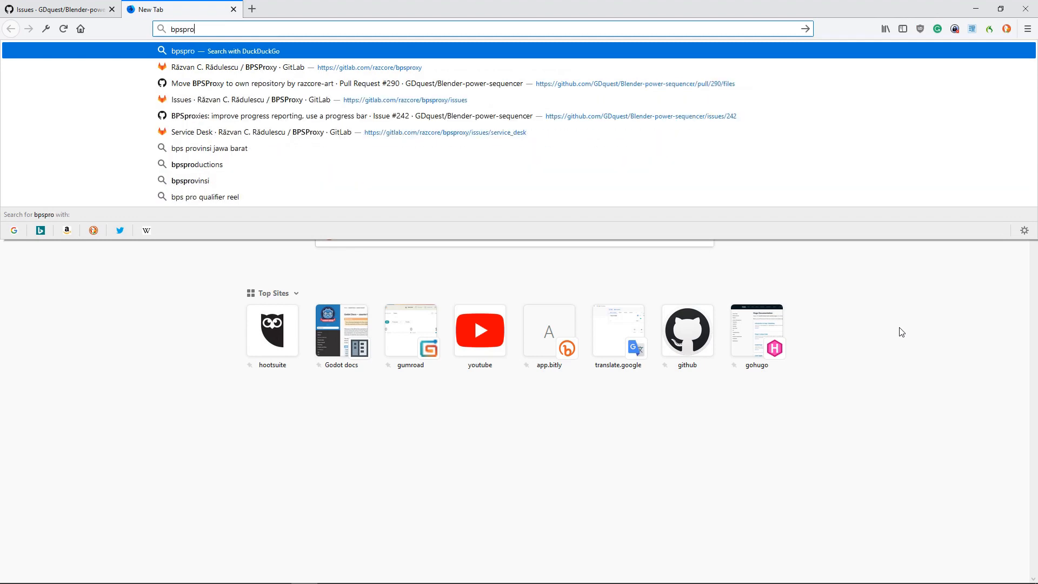
click(265, 67)
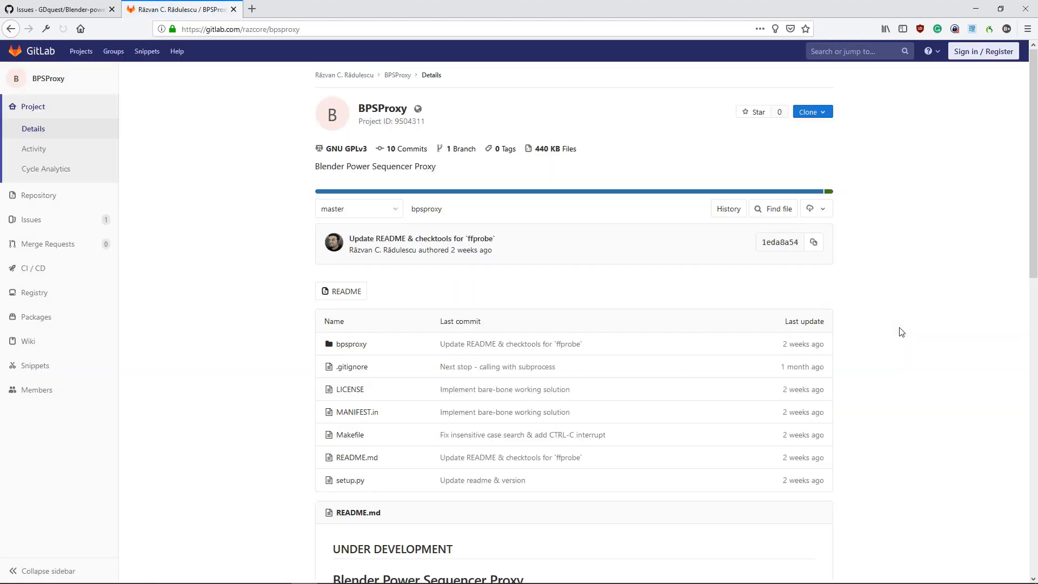